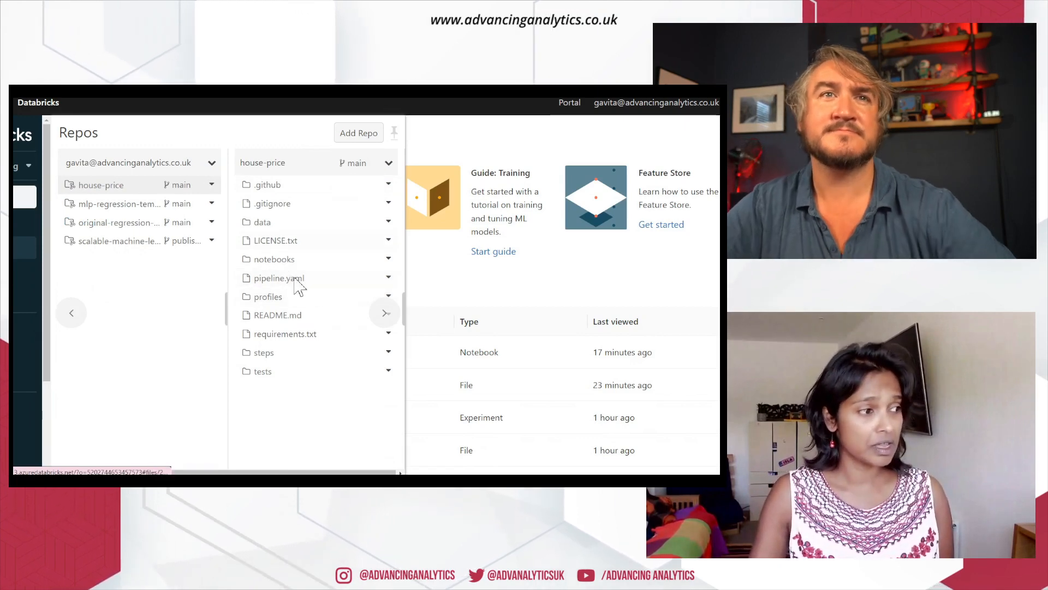
{"action": "mouse_move", "coordinate": [299, 269]}
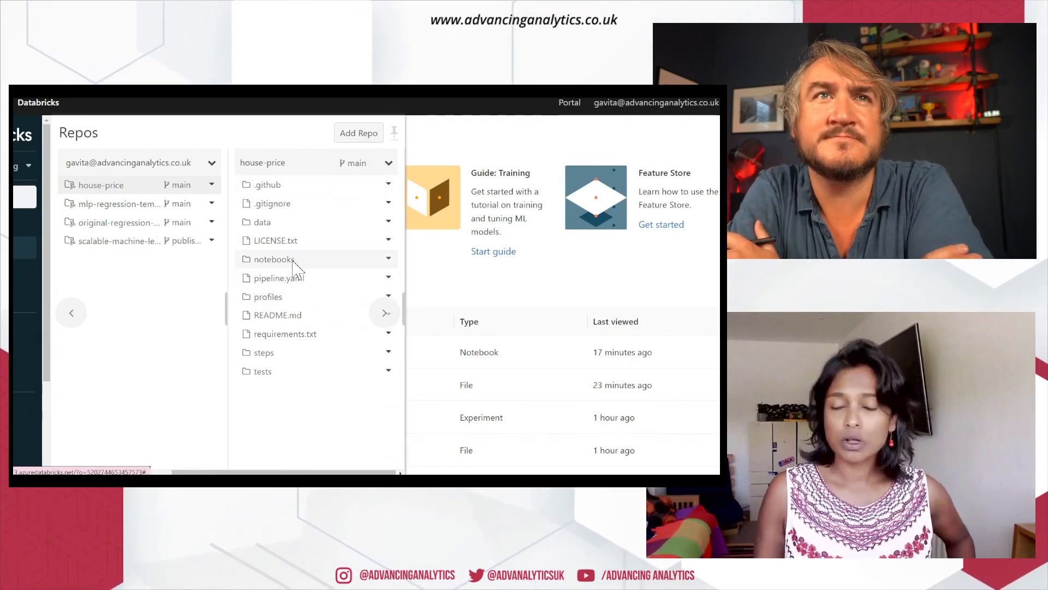
Open the notebooks folder of the house-price repo in the Repos panel.
{"action": "left_click", "coordinate": [273, 258]}
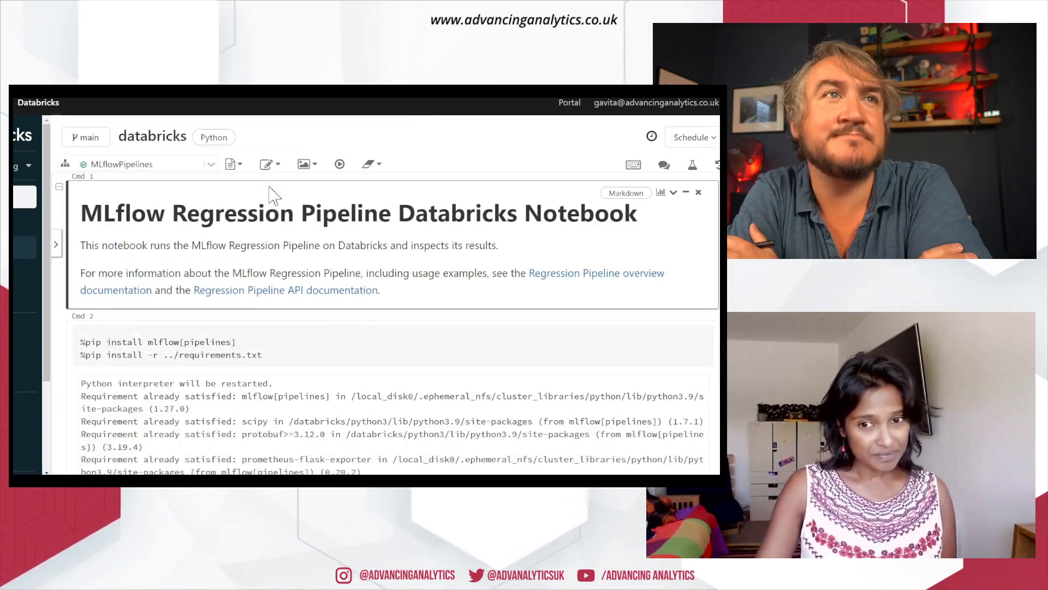
{"action": "mouse_move", "coordinate": [42, 122]}
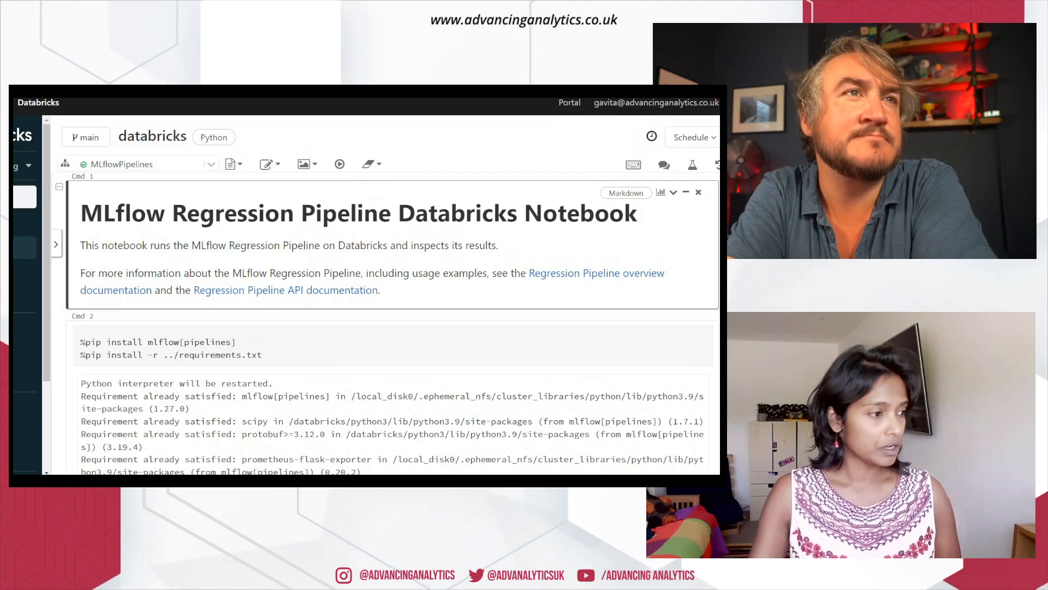
{"action": "scroll", "scroll_direction": "down", "scroll_amount": 3}
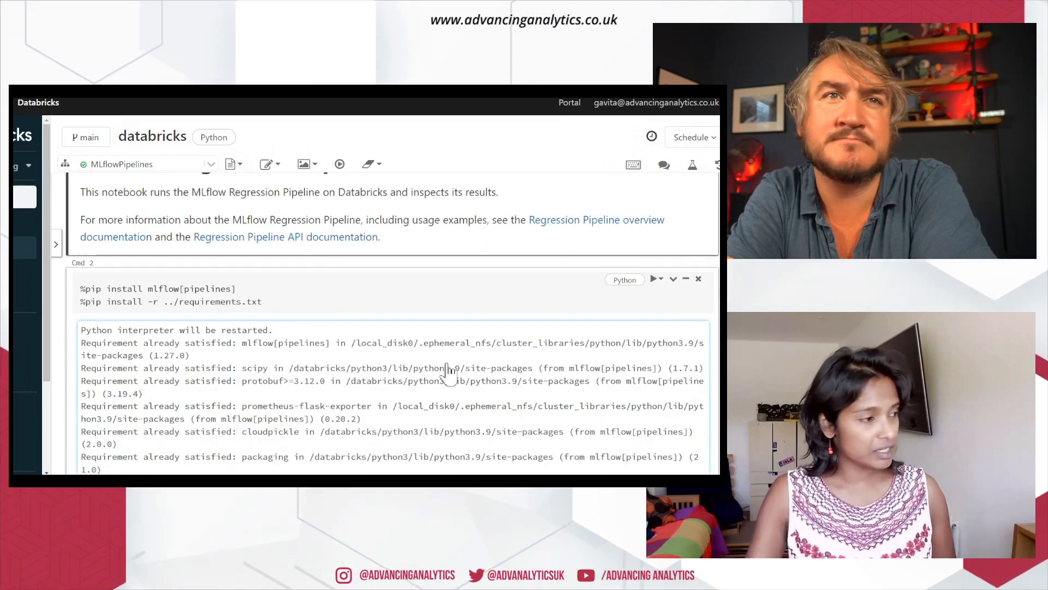
{"action": "scroll", "scroll_direction": "down", "scroll_amount": 3}
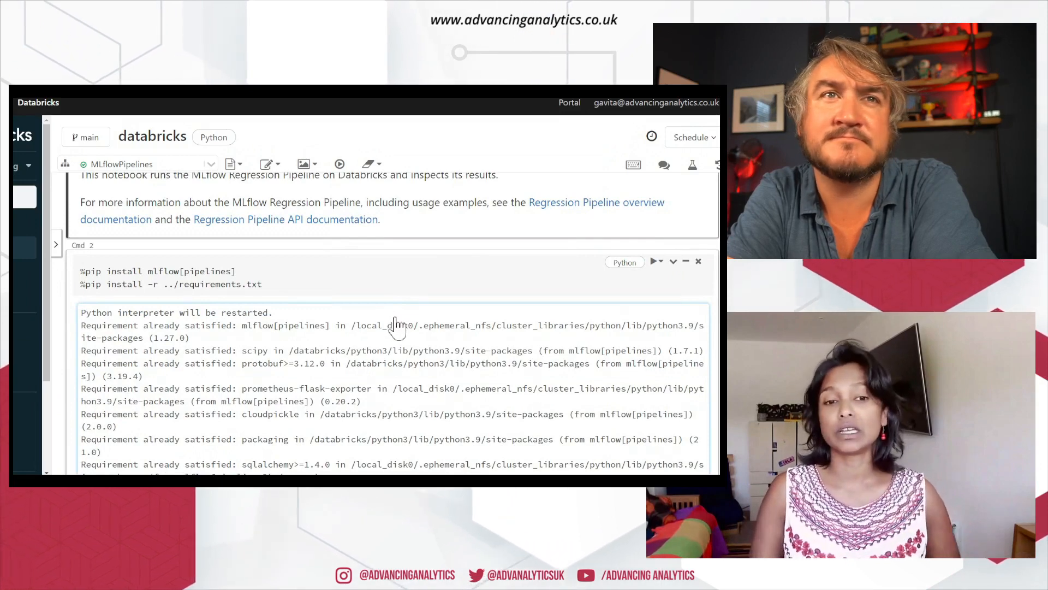
{"action": "mouse_move", "coordinate": [392, 332]}
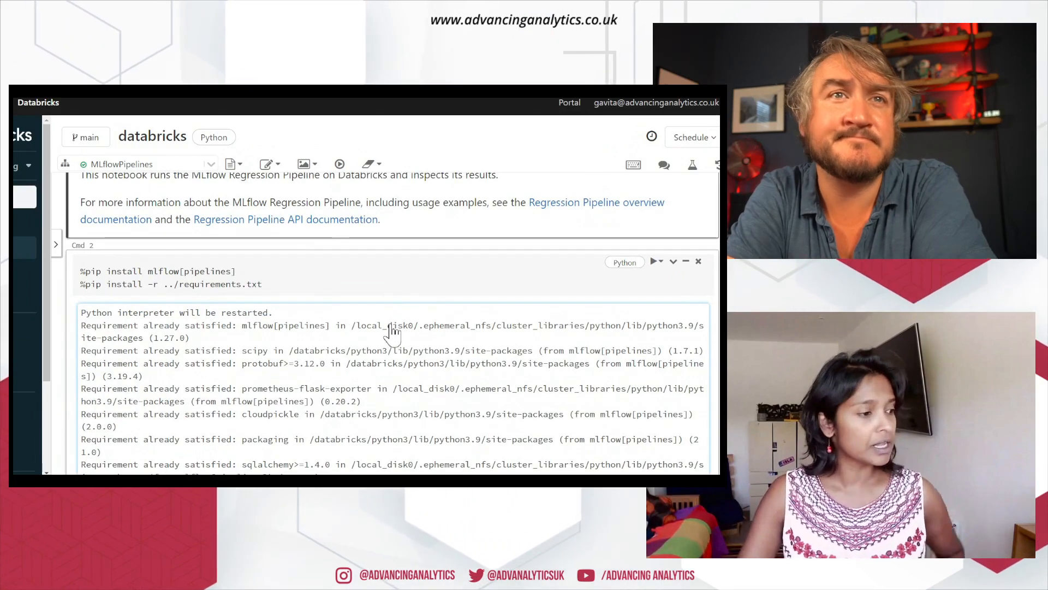
{"action": "scroll", "scroll_direction": "down", "scroll_amount": 3}
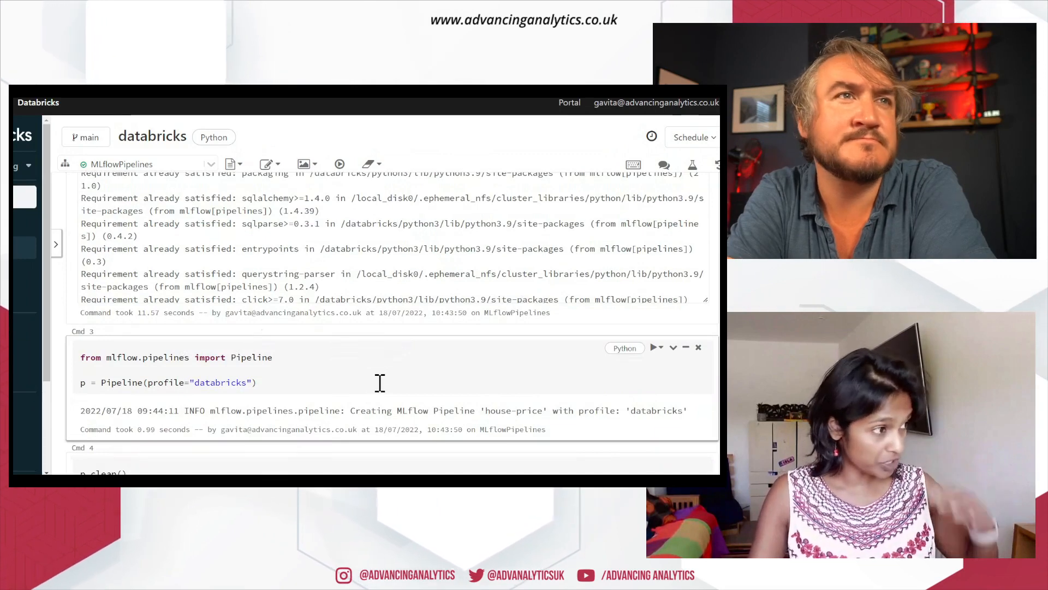
{"action": "scroll", "scroll_direction": "down", "scroll_amount": 3}
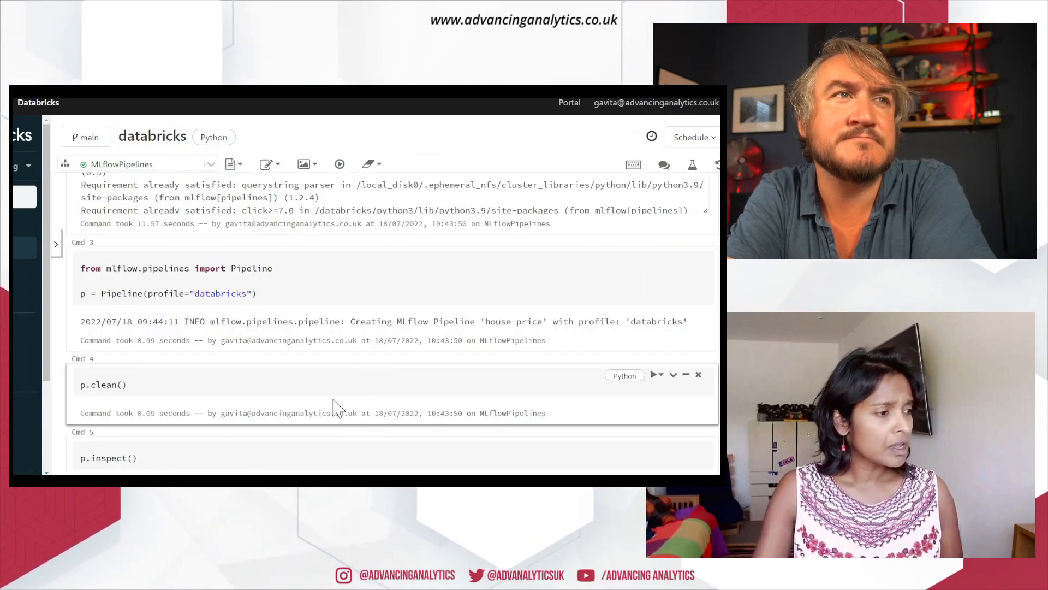
{"action": "scroll", "scroll_direction": "down", "scroll_amount": 3}
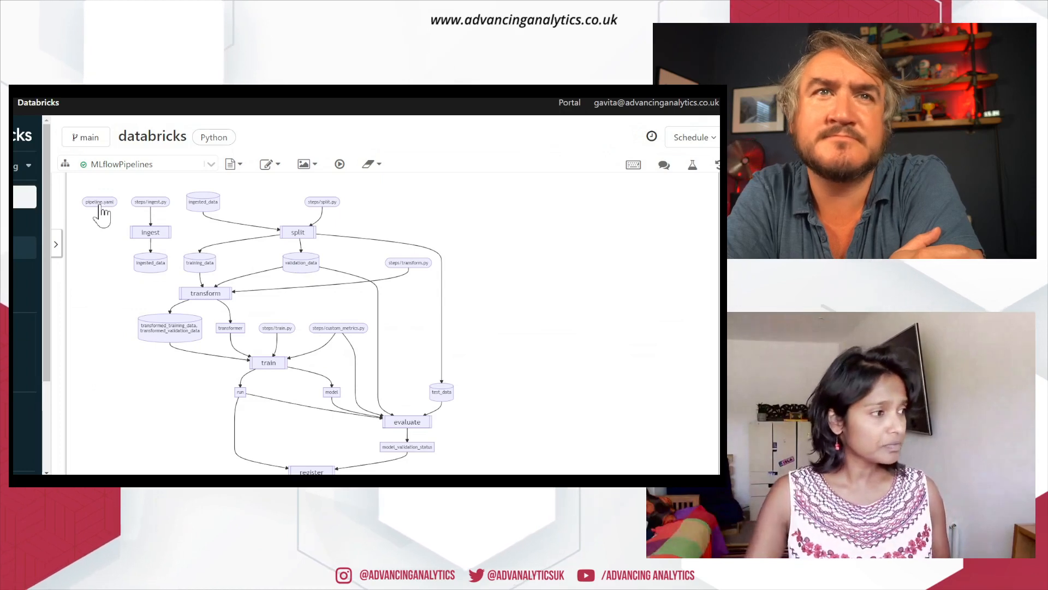
{"action": "mouse_move", "coordinate": [183, 225]}
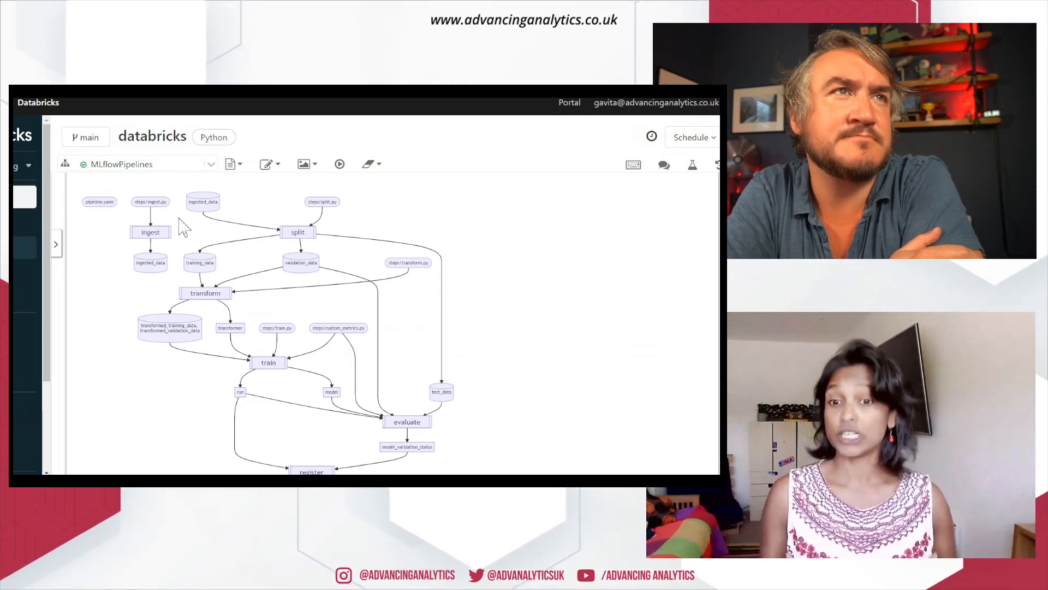
{"action": "mouse_move", "coordinate": [190, 239]}
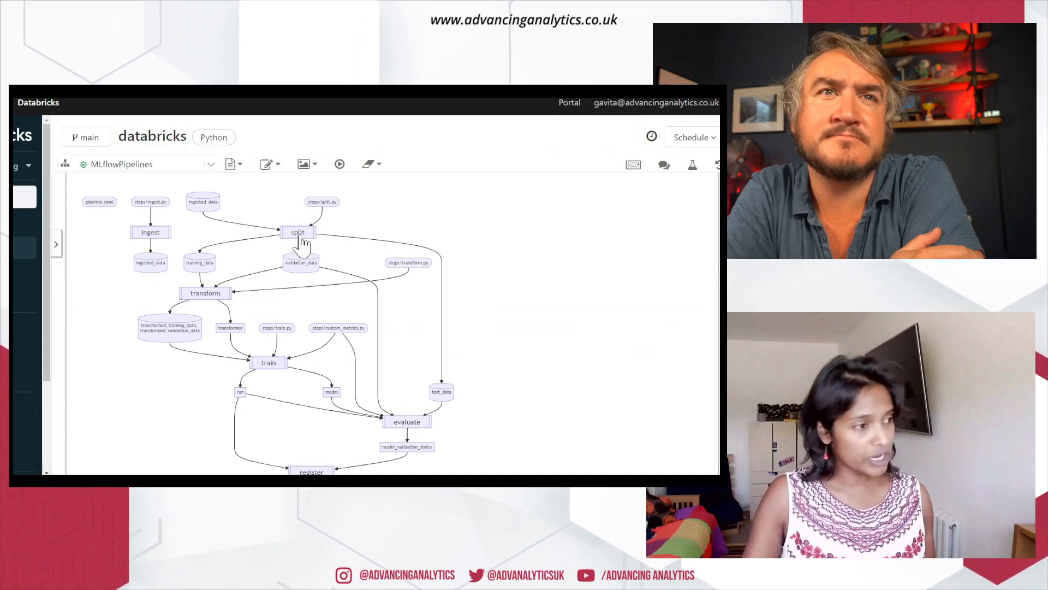
{"action": "mouse_move", "coordinate": [308, 300]}
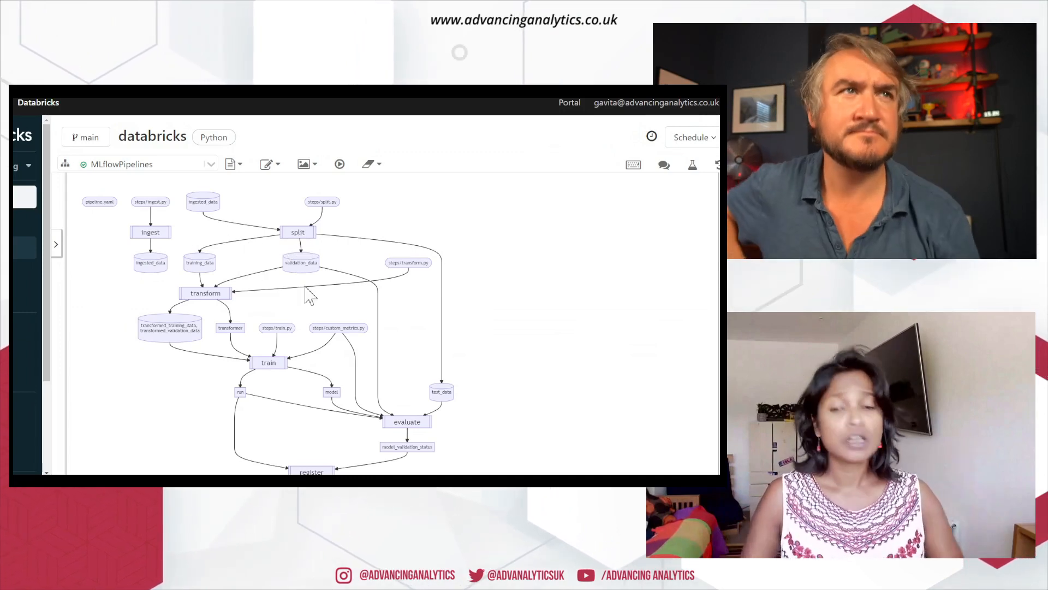
{"action": "mouse_move", "coordinate": [312, 281]}
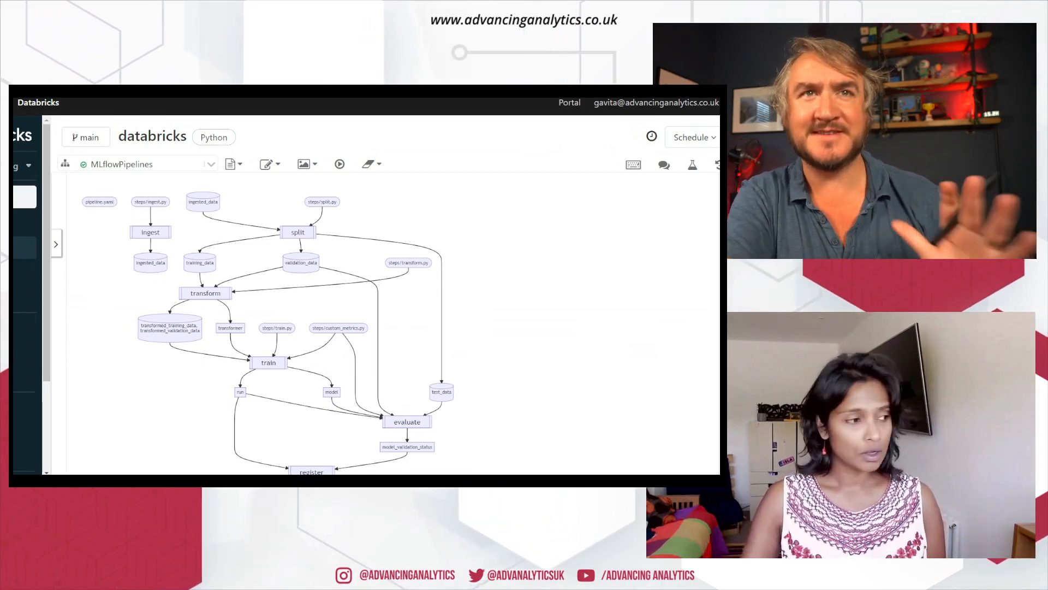
{"action": "scroll", "scroll_direction": "down", "scroll_amount": 3}
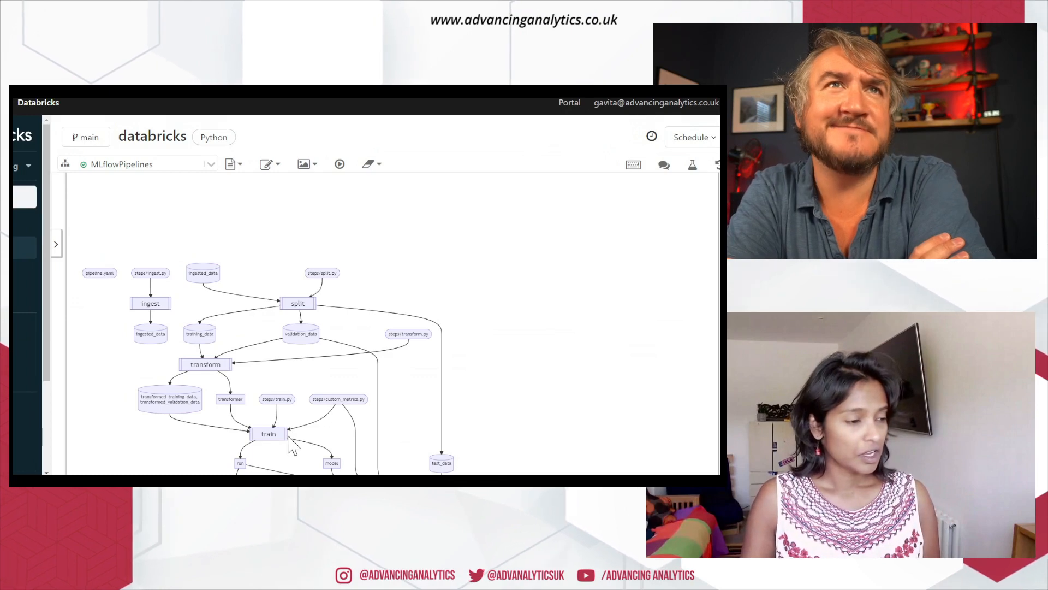
{"action": "scroll", "scroll_direction": "down", "scroll_amount": 3}
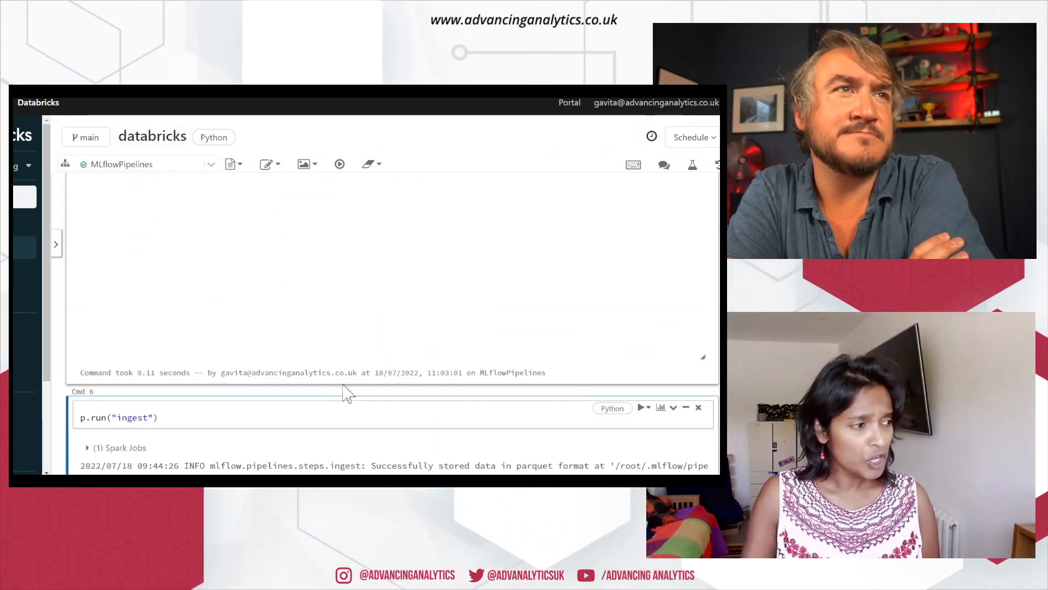
Browse the house-price repo files and open its steps folder.
{"action": "scroll", "scroll_direction": "down", "scroll_amount": 3}
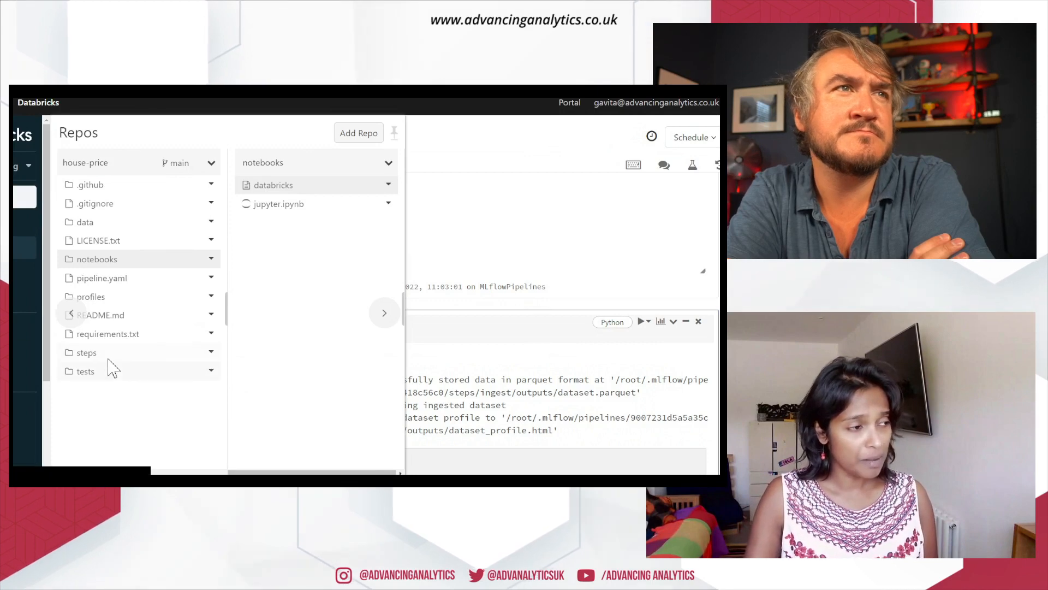
{"action": "left_click", "coordinate": [85, 353]}
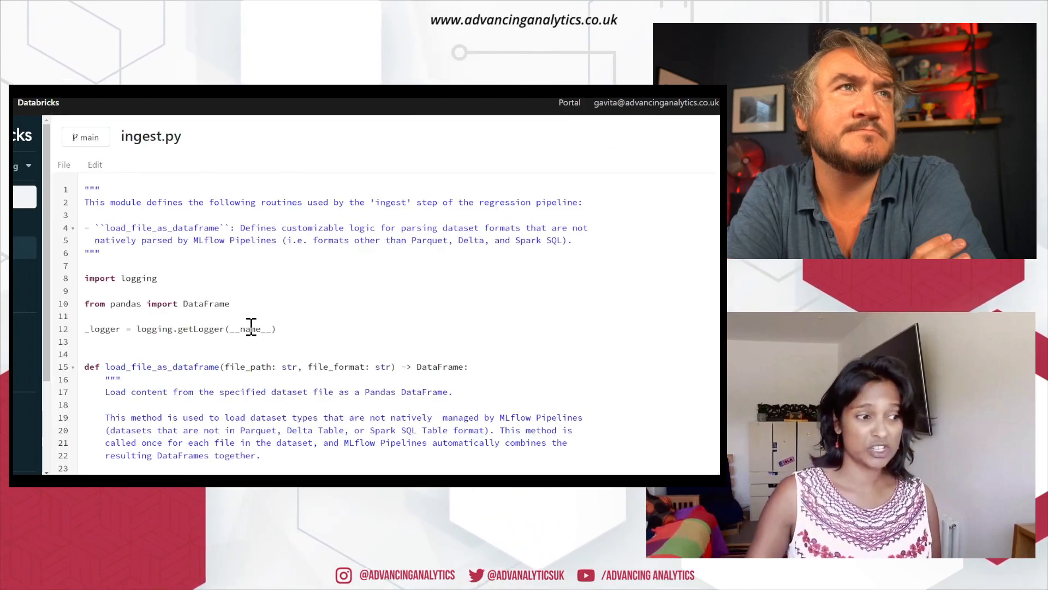
{"action": "mouse_move", "coordinate": [621, 332]}
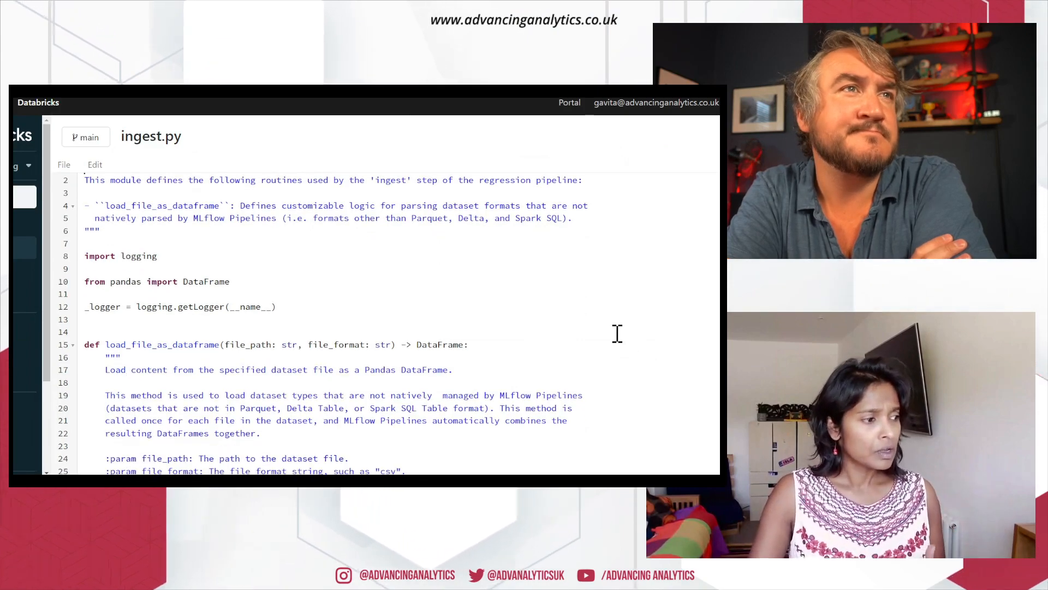
Scroll through the ingest.py load_file_as_dataframe code.
{"action": "scroll", "scroll_direction": "down", "scroll_amount": 3}
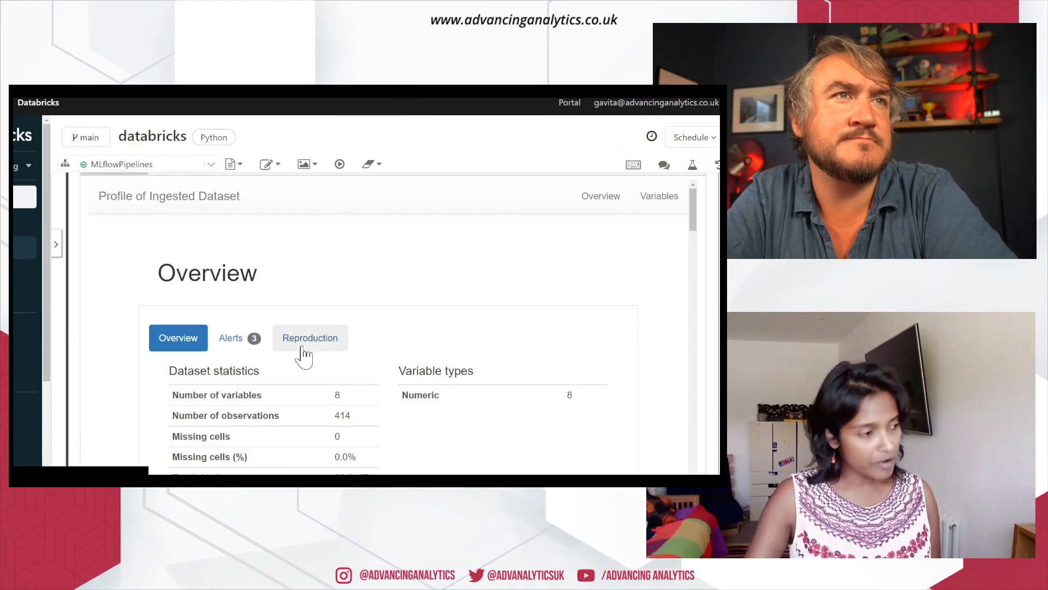
Show the ingested dataset profile's Alerts: unique No values, zeros in house_age and convenience stores.
{"action": "scroll", "scroll_direction": "down", "scroll_amount": 3}
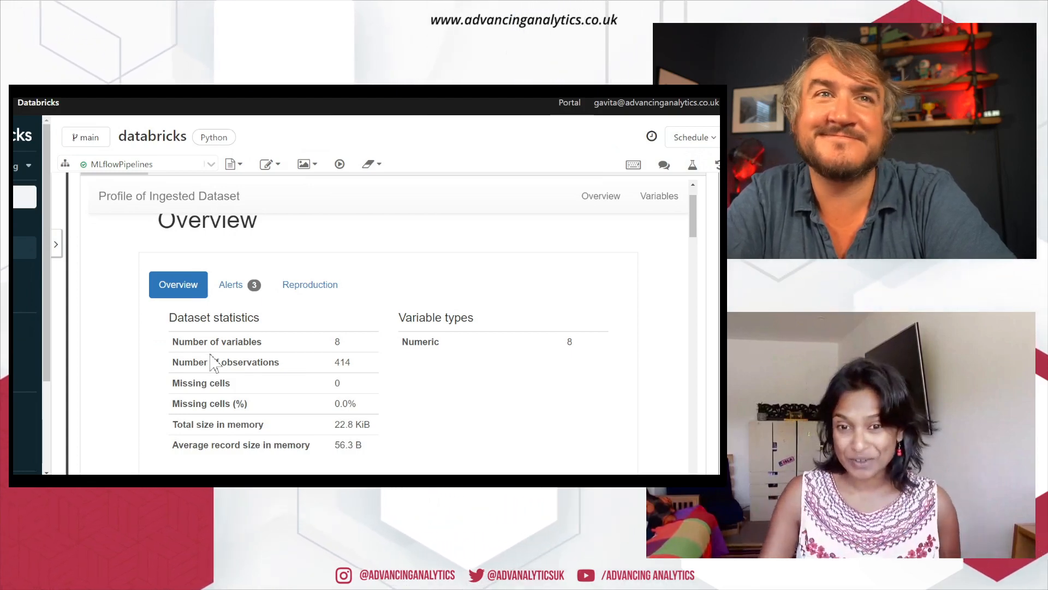
{"action": "mouse_move", "coordinate": [250, 418]}
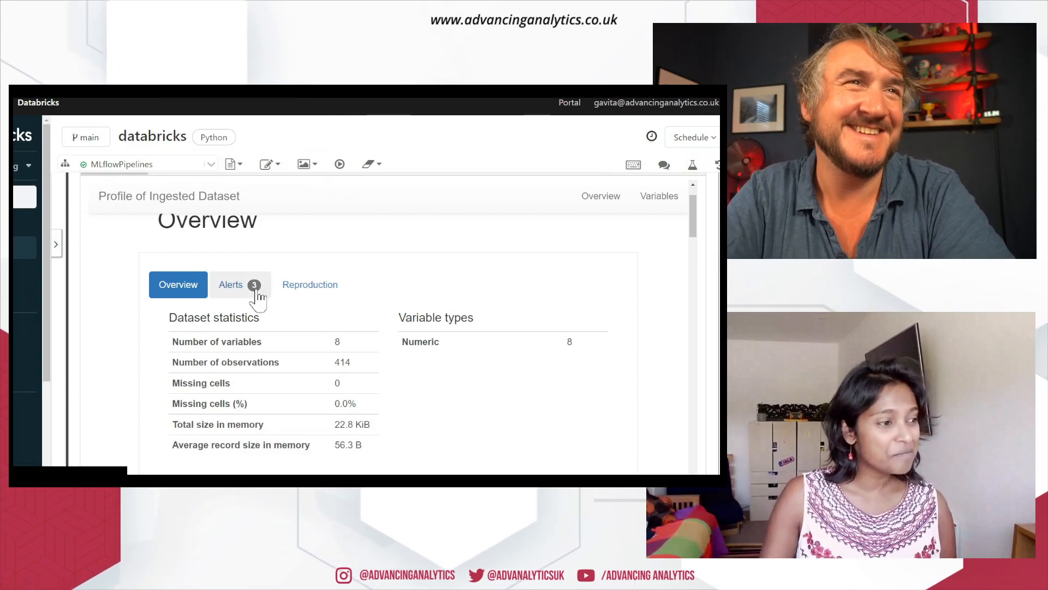
{"action": "left_click", "coordinate": [231, 284]}
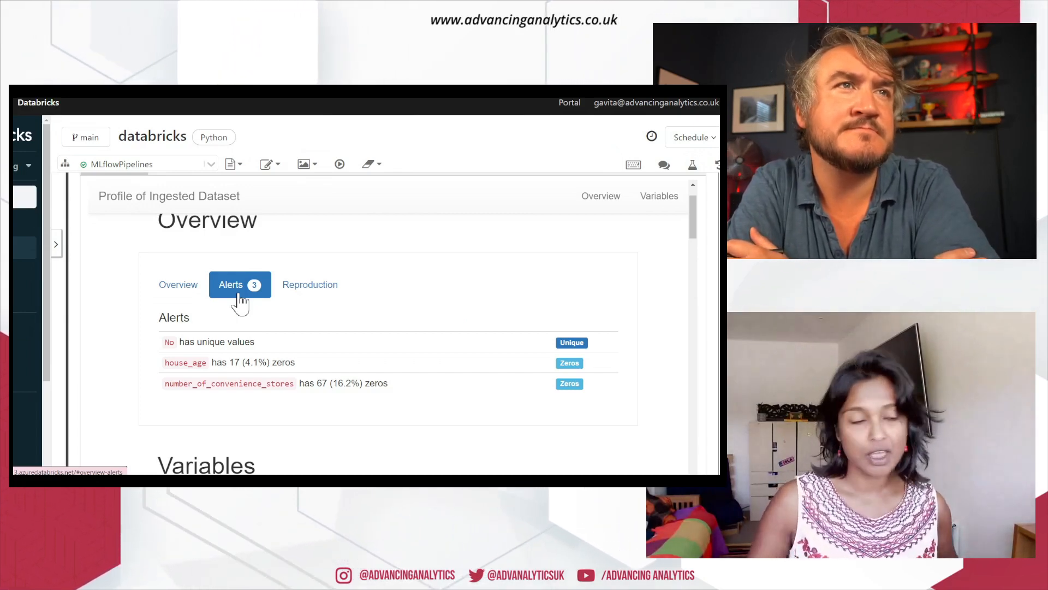
{"action": "mouse_move", "coordinate": [258, 354]}
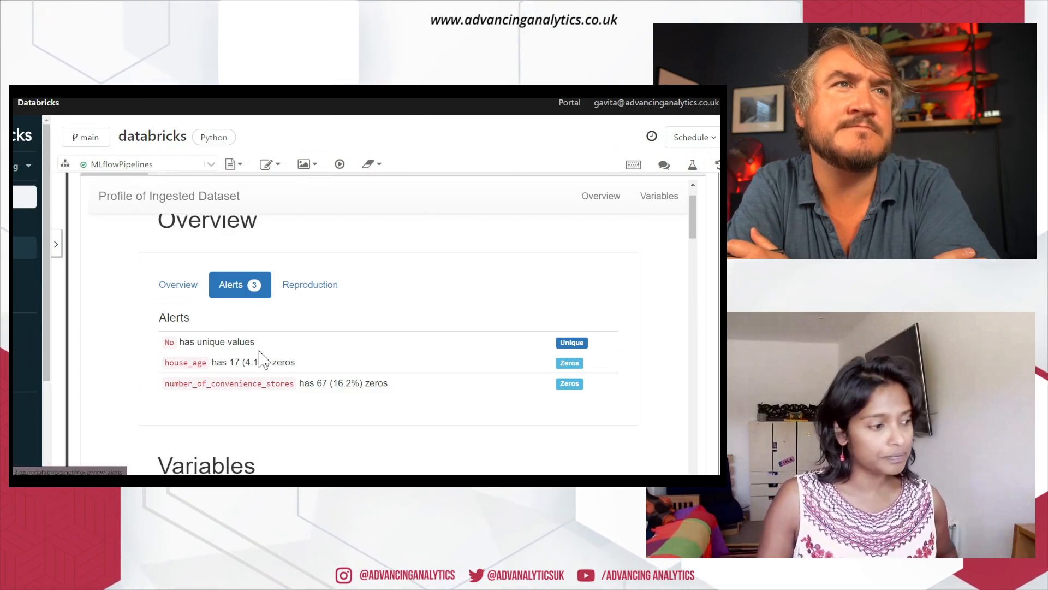
{"action": "scroll", "scroll_direction": "down", "scroll_amount": 3}
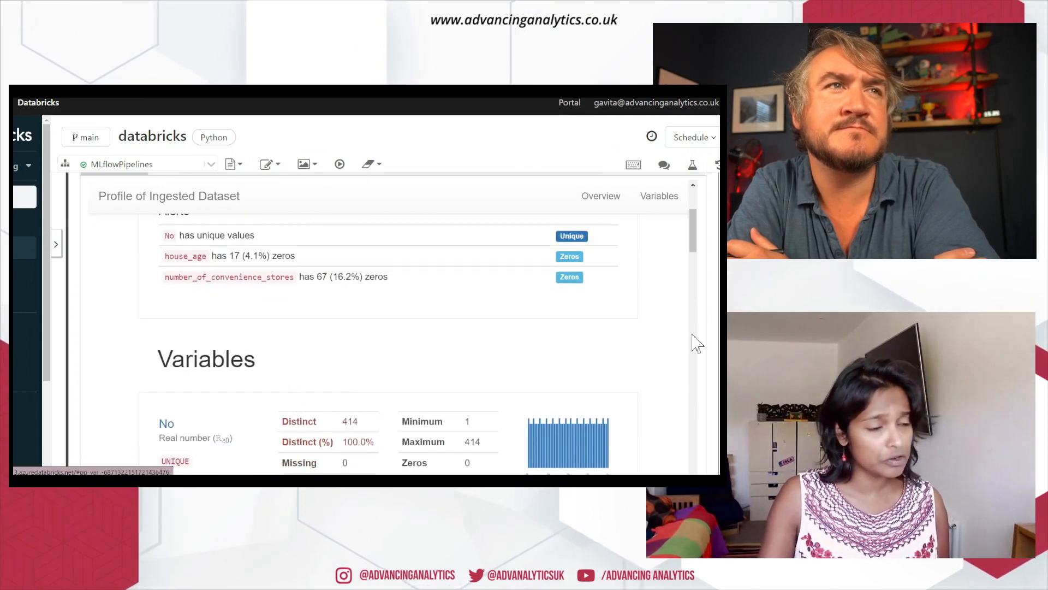
{"action": "scroll", "scroll_direction": "down", "scroll_amount": 3}
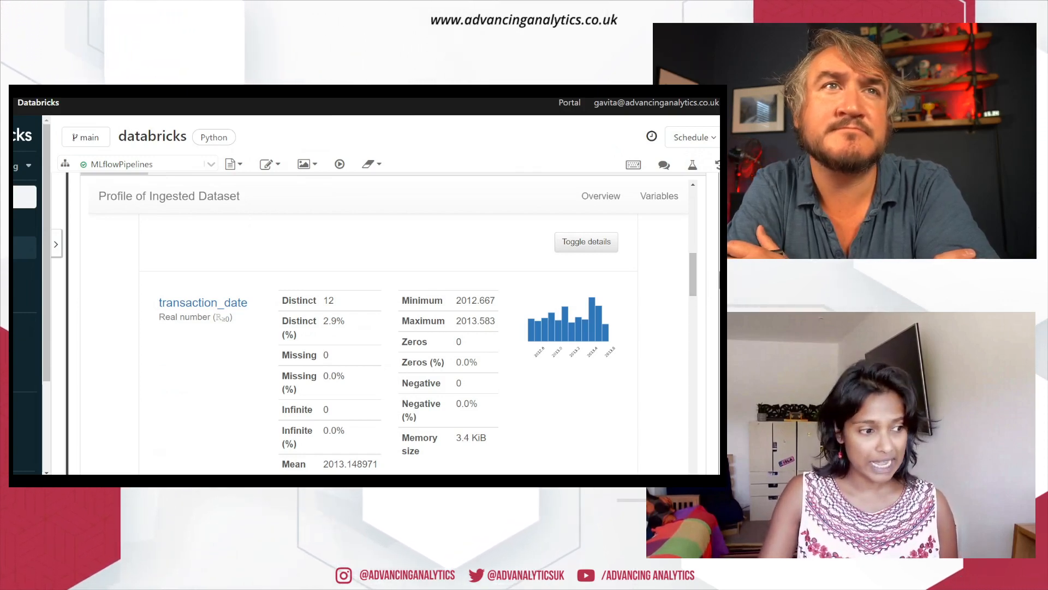
{"action": "scroll", "scroll_direction": "down", "scroll_amount": 3}
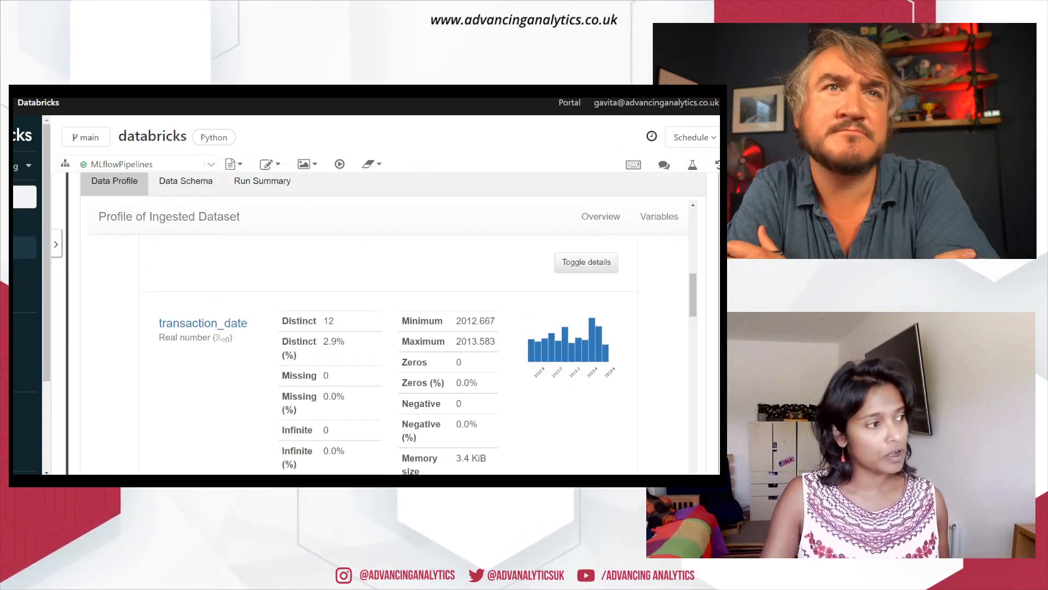
{"action": "mouse_move", "coordinate": [609, 380]}
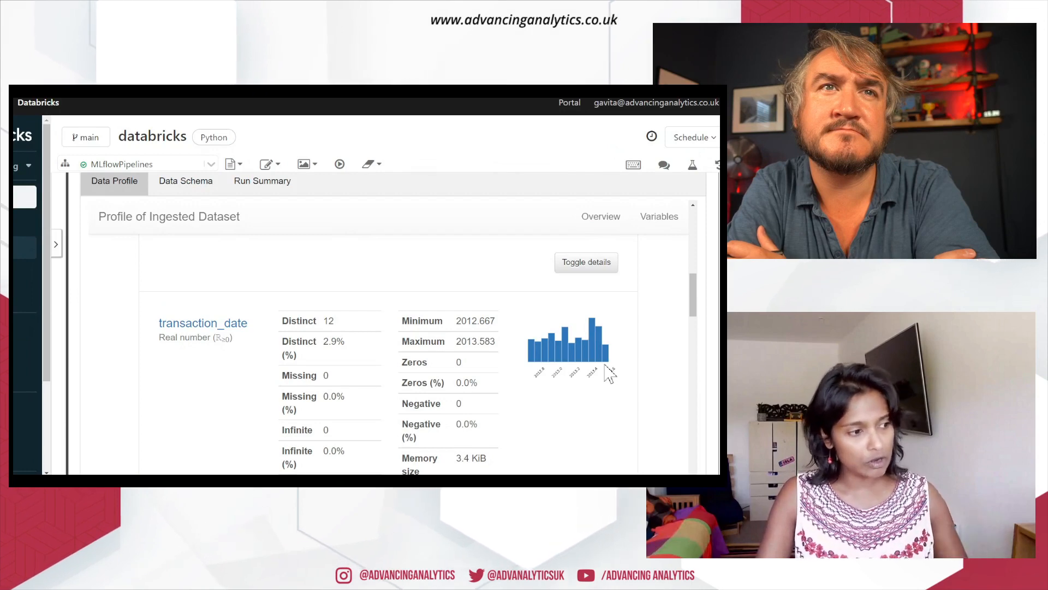
{"action": "scroll", "scroll_direction": "down", "scroll_amount": 3}
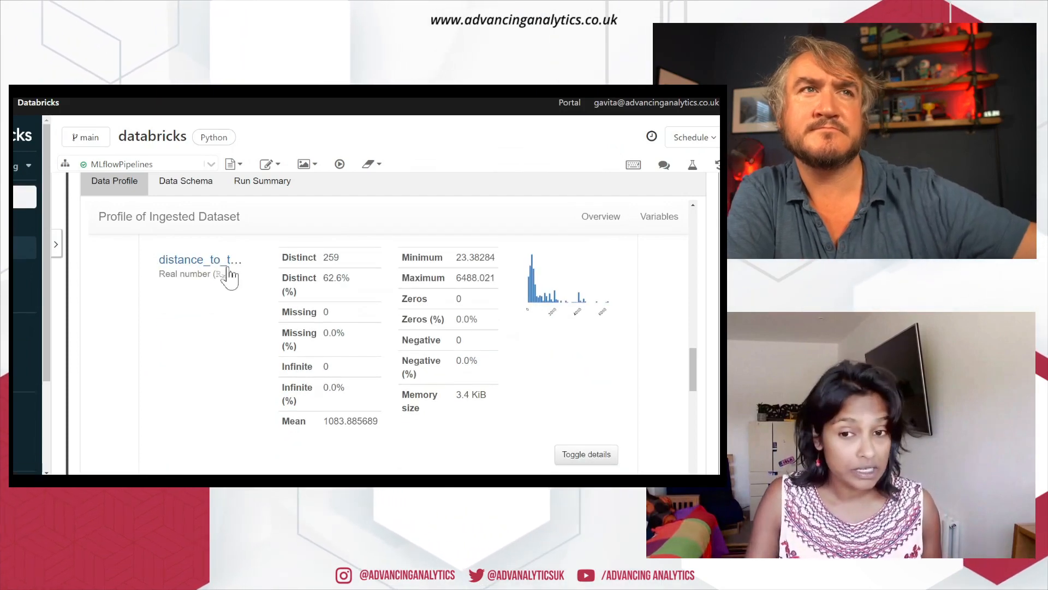
{"action": "mouse_move", "coordinate": [224, 275]}
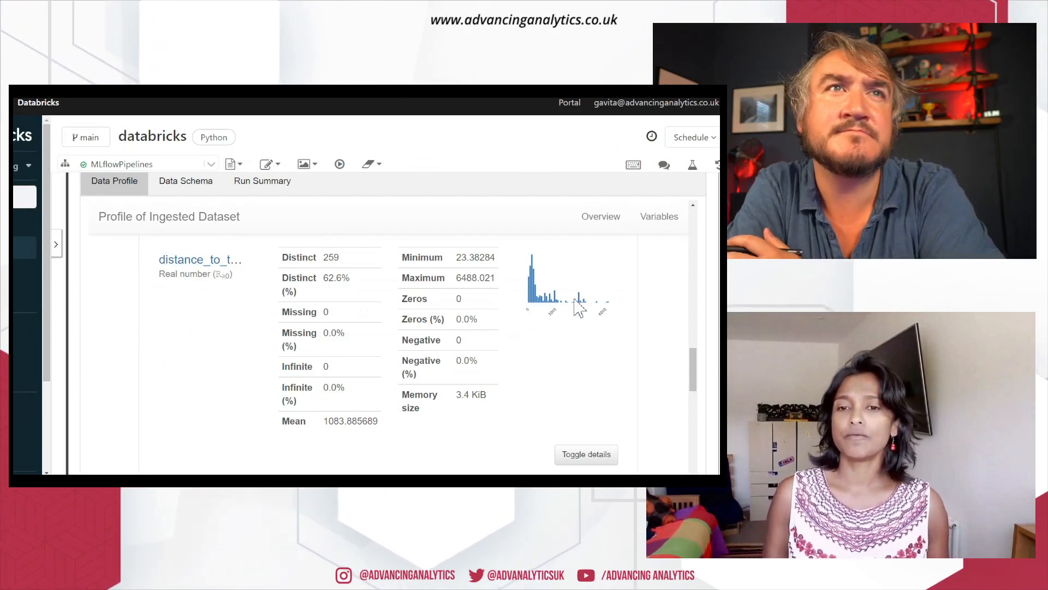
{"action": "mouse_move", "coordinate": [618, 303]}
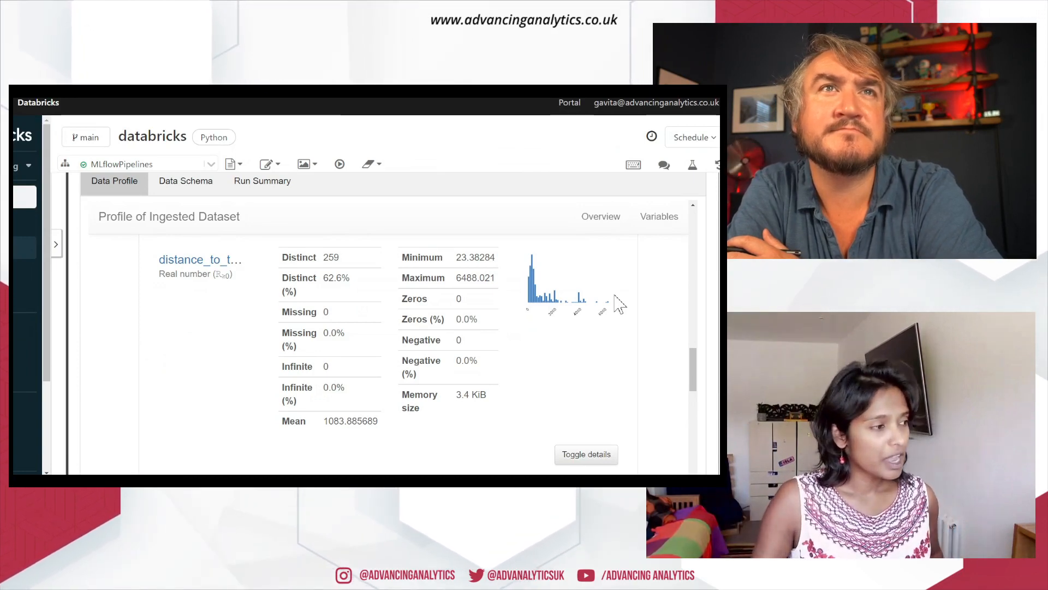
{"action": "mouse_move", "coordinate": [564, 339]}
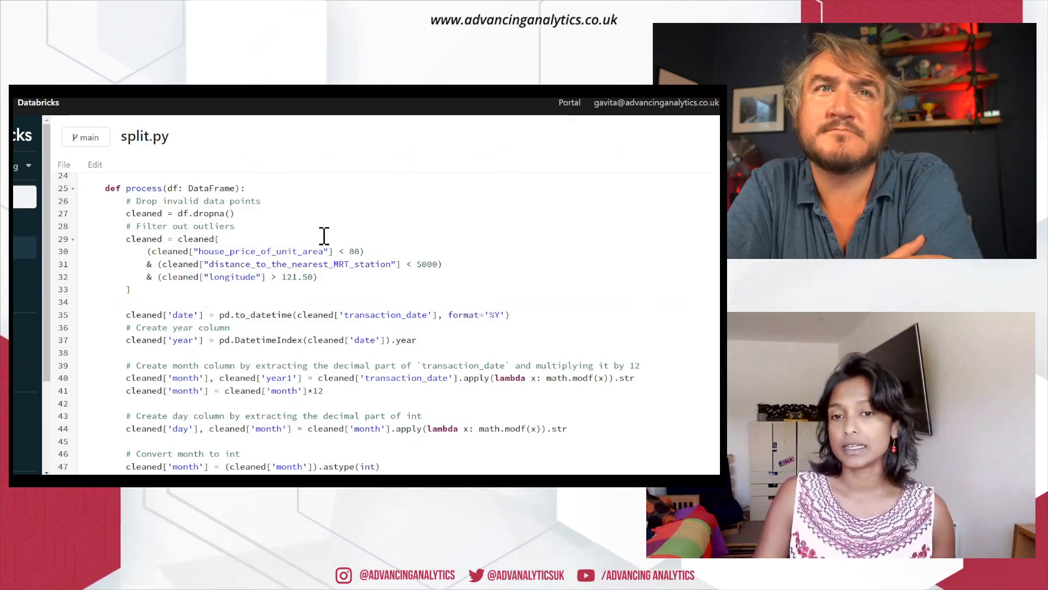
{"action": "mouse_move", "coordinate": [451, 434]}
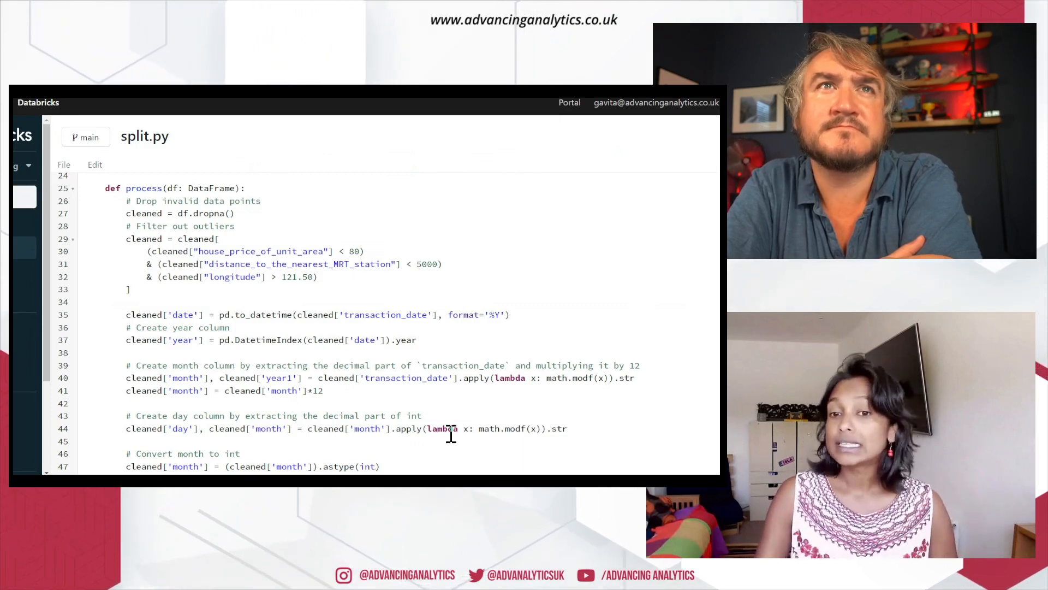
{"action": "mouse_move", "coordinate": [449, 437]}
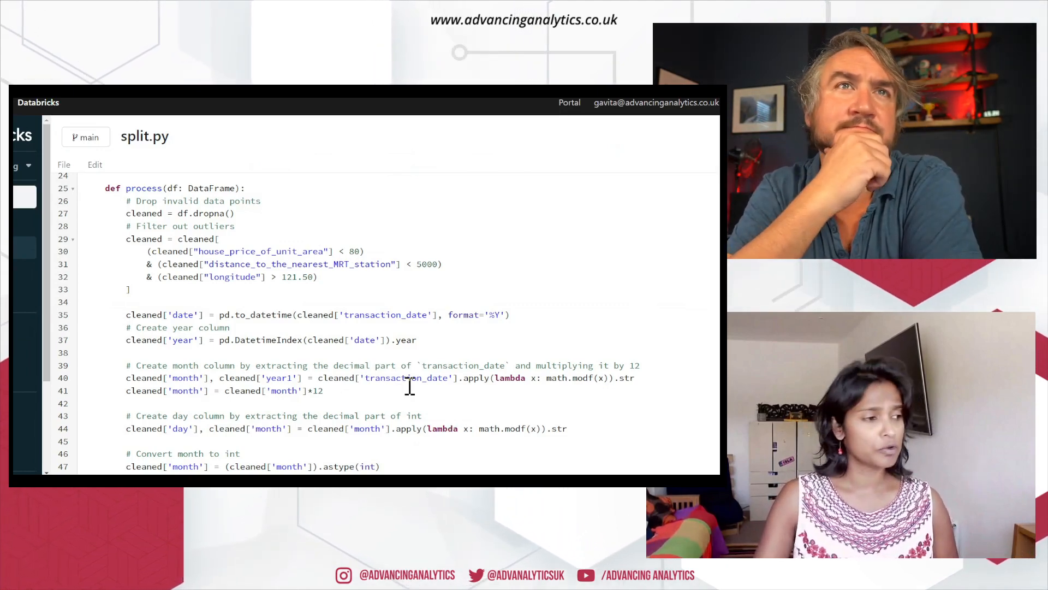
Scroll through split.py's process() function dropping missing rows, filtering outliers and deriving date columns.
{"action": "scroll", "scroll_direction": "down", "scroll_amount": 3}
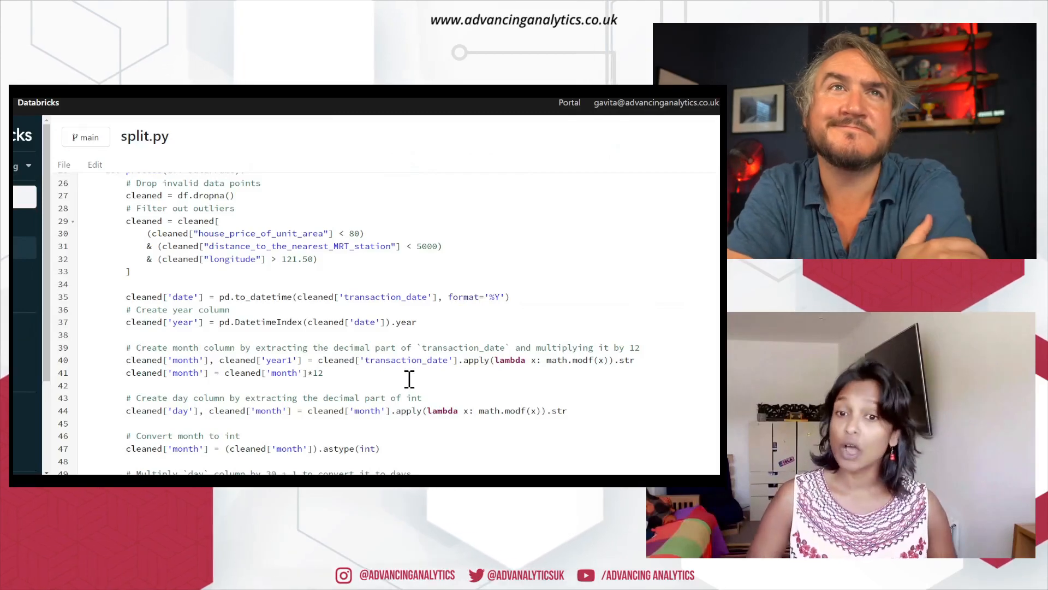
{"action": "scroll", "scroll_direction": "down", "scroll_amount": 3}
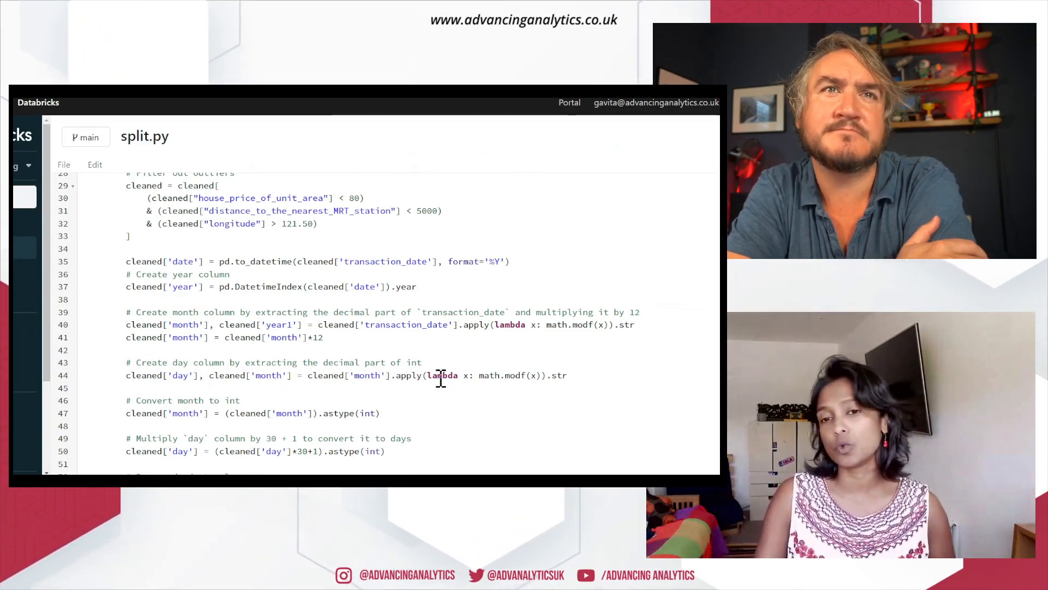
{"action": "scroll", "scroll_direction": "down", "scroll_amount": 3}
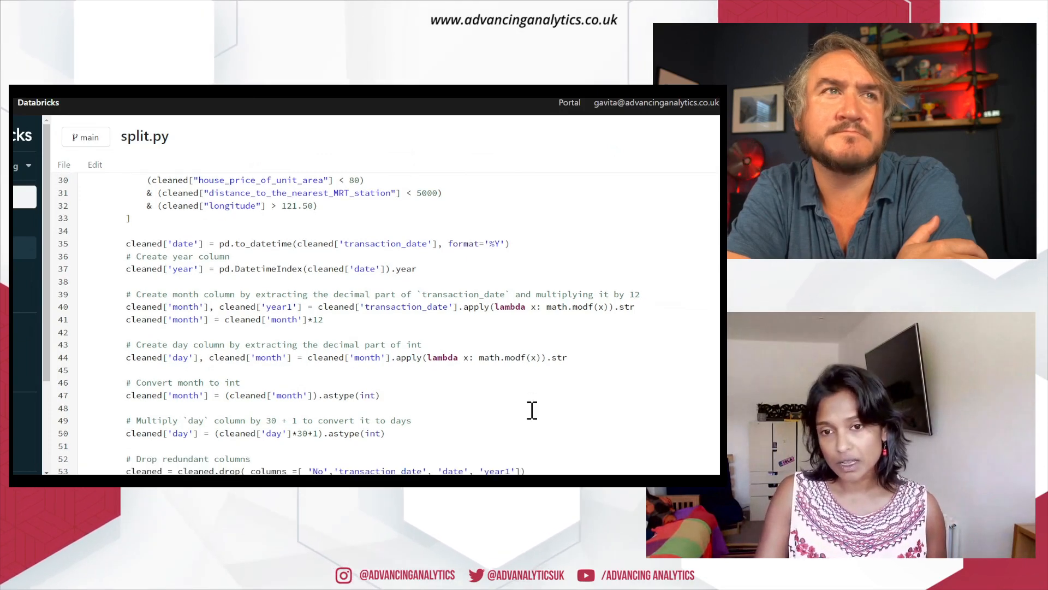
{"action": "scroll", "scroll_direction": "down", "scroll_amount": 3}
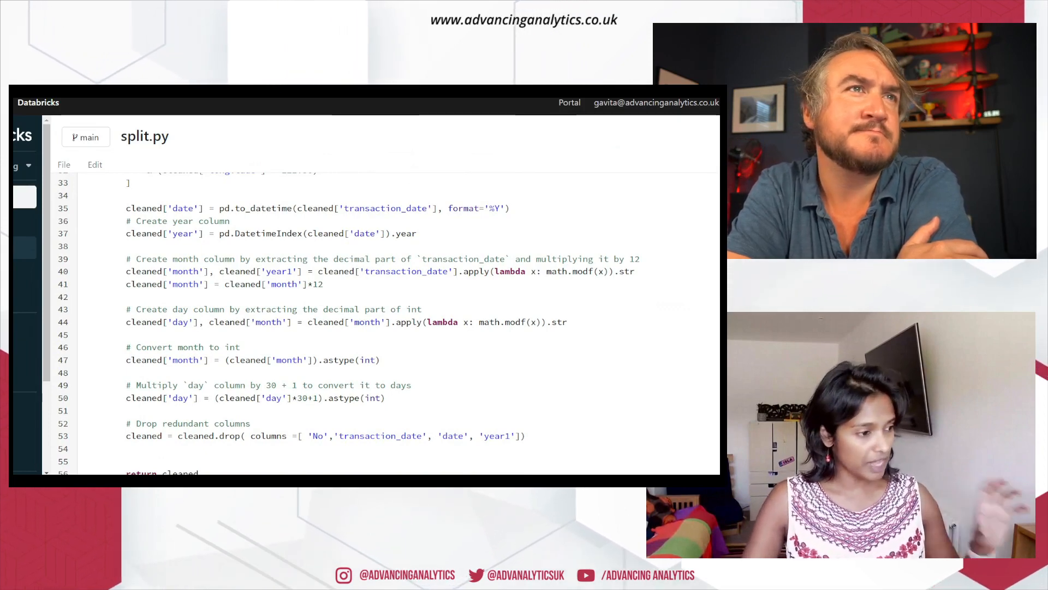
{"action": "scroll", "scroll_direction": "down", "scroll_amount": 3}
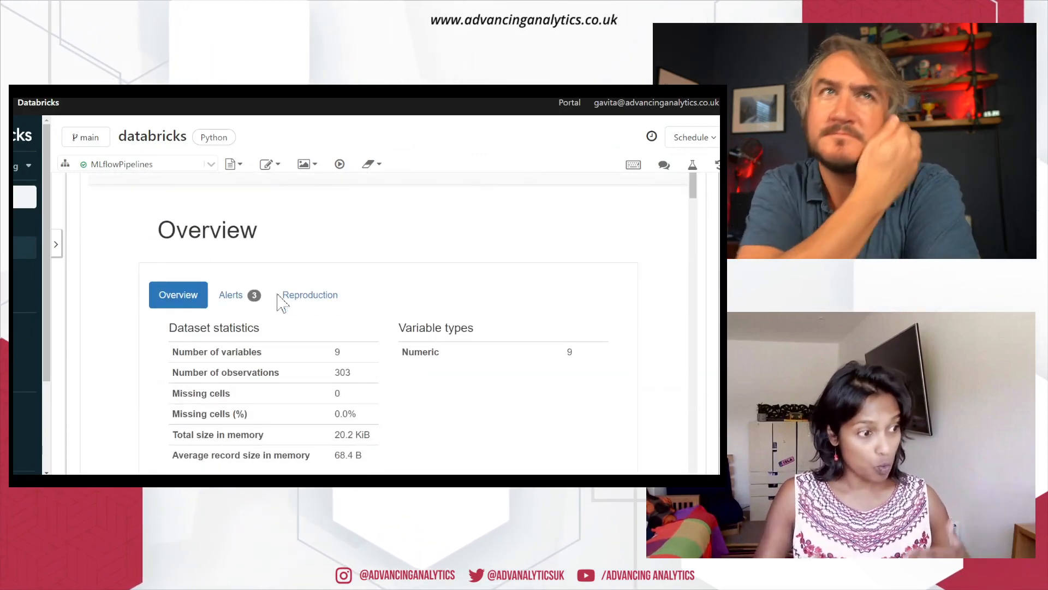
Scroll to the transform step's output and open its transform.py code file.
{"action": "scroll", "scroll_direction": "down", "scroll_amount": 3}
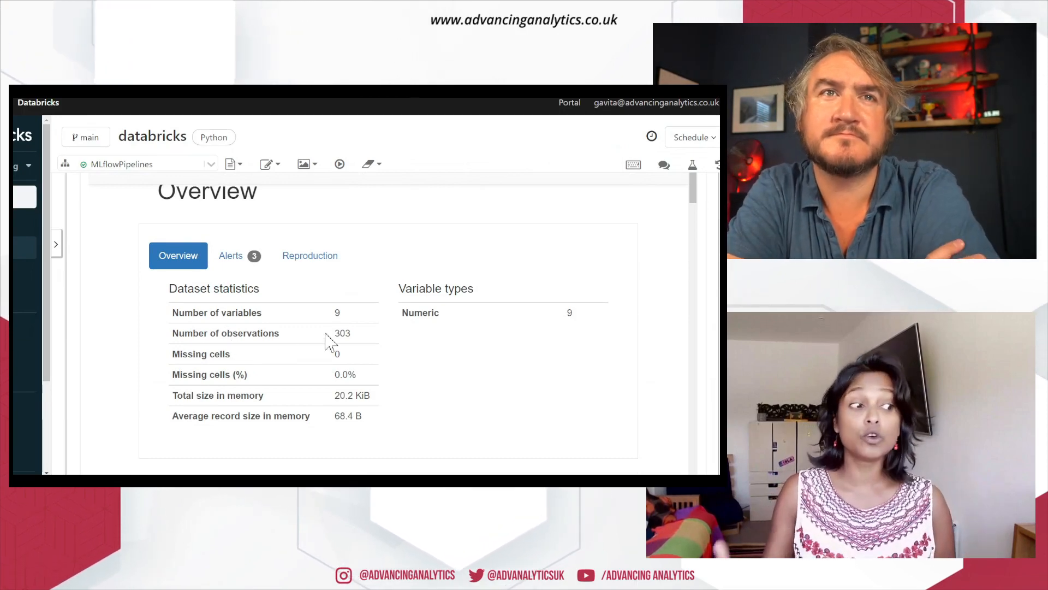
{"action": "mouse_move", "coordinate": [308, 326]}
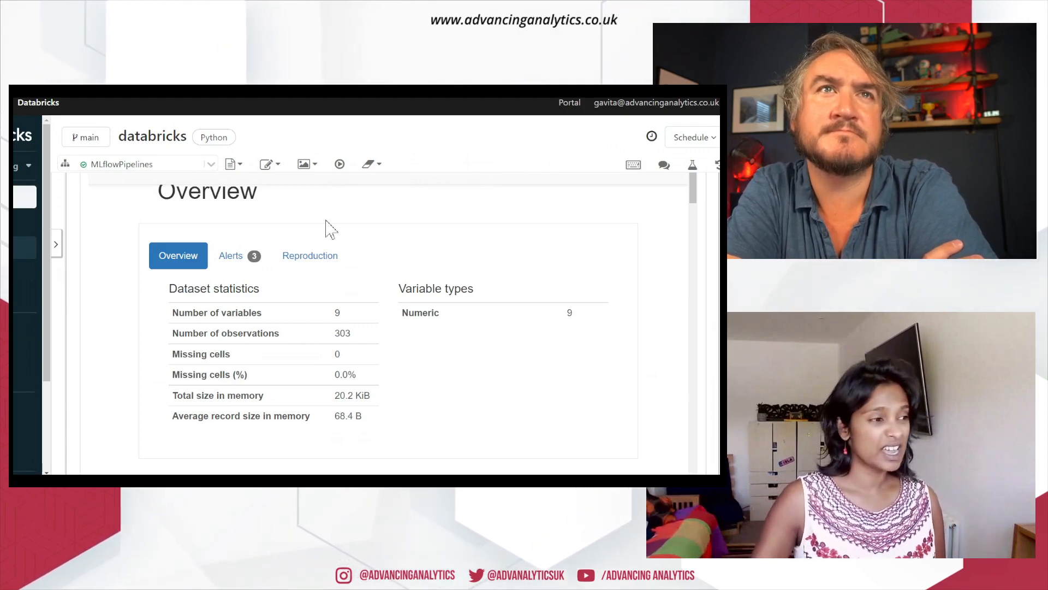
{"action": "mouse_move", "coordinate": [635, 212]}
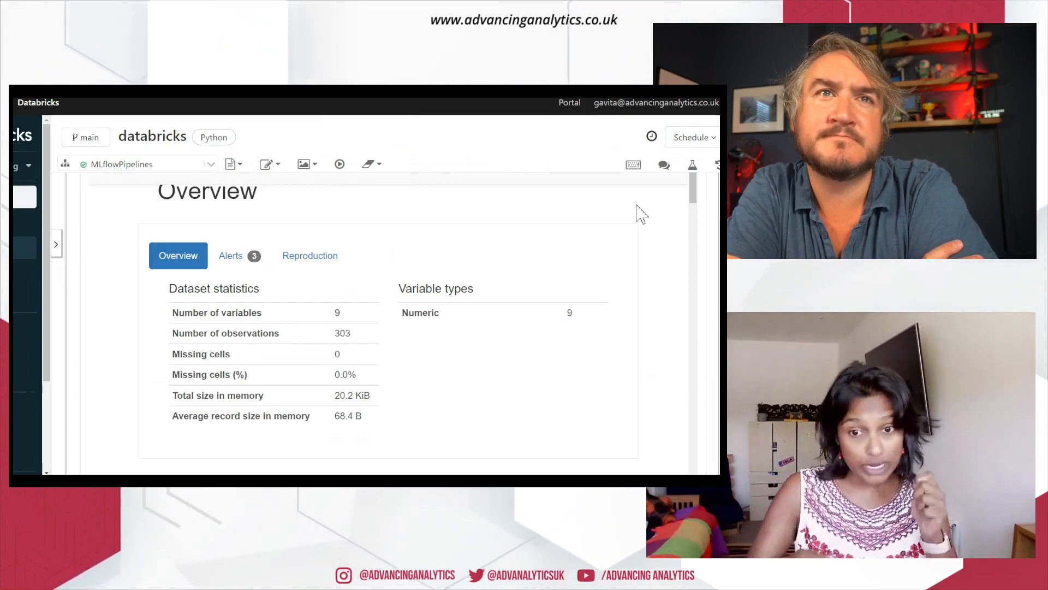
{"action": "mouse_move", "coordinate": [684, 205]}
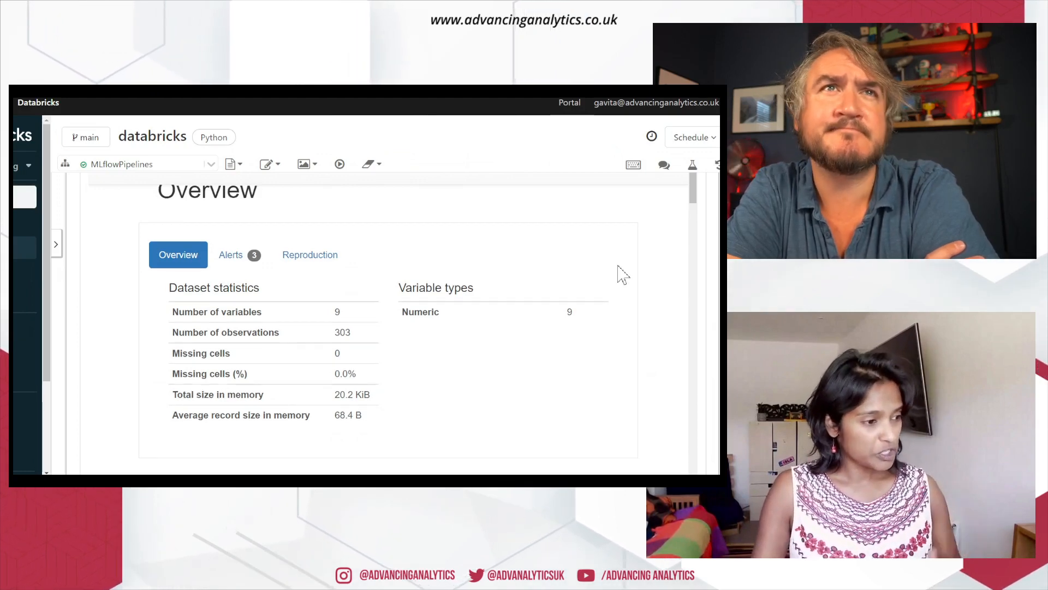
{"action": "scroll", "scroll_direction": "down", "scroll_amount": 3}
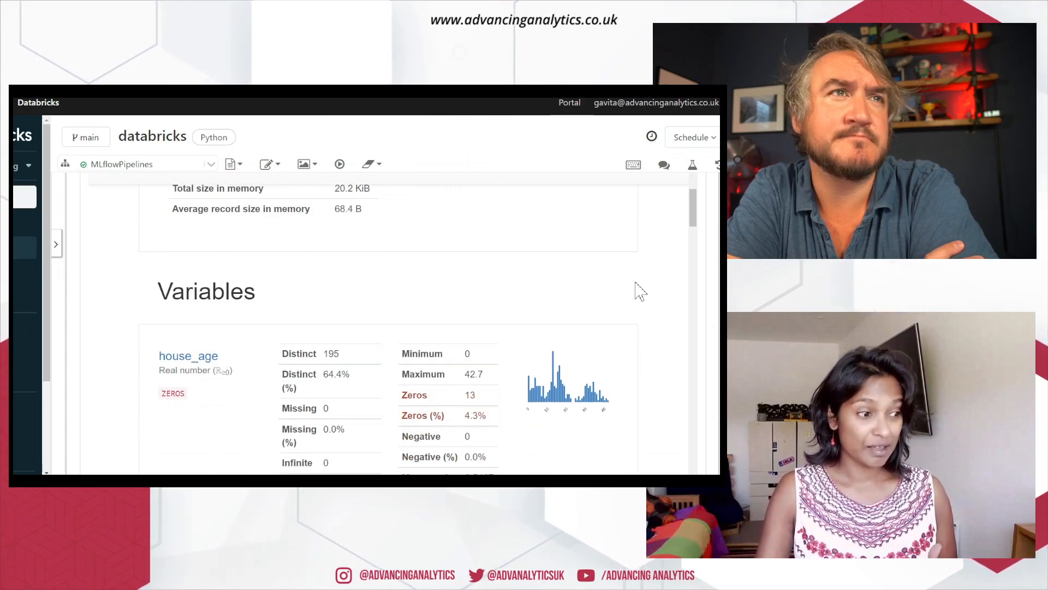
{"action": "scroll", "scroll_direction": "down", "scroll_amount": 3}
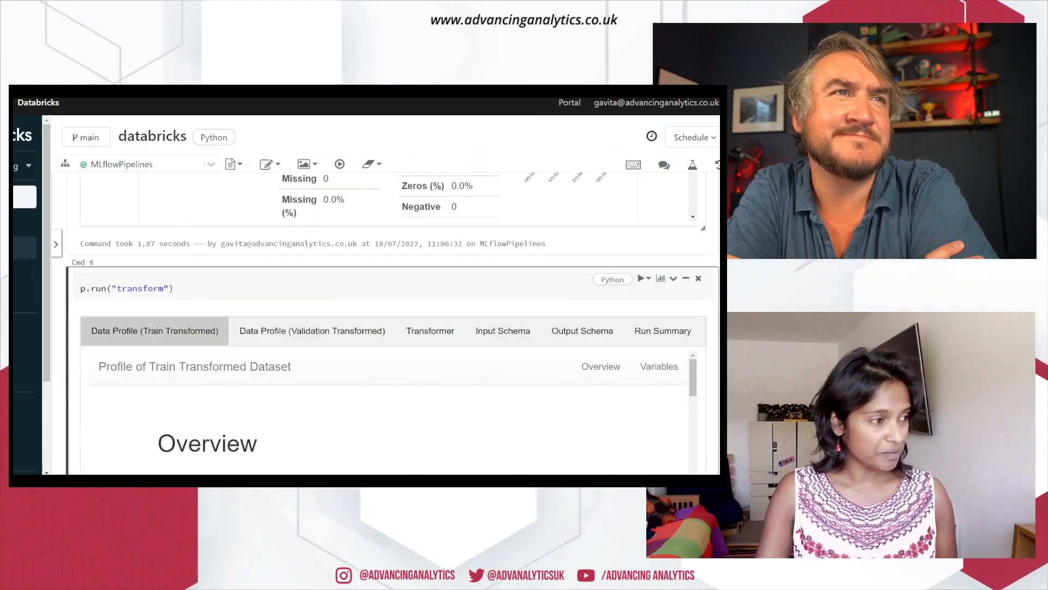
{"action": "left_click", "coordinate": [256, 288]}
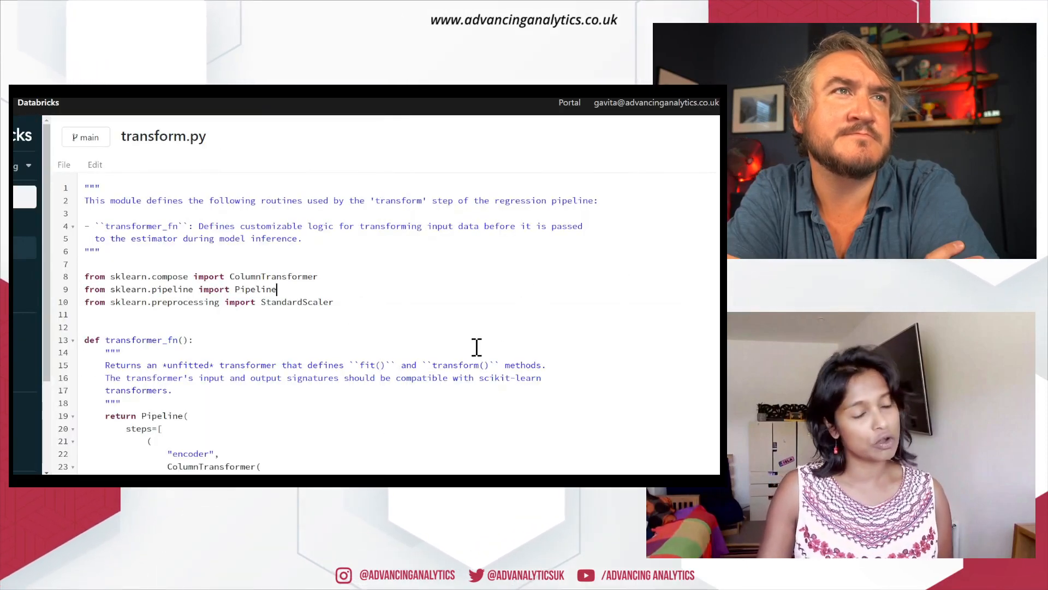
Scroll through transformer_fn's Pipeline, ColumnTransformer and StandardScaler definition.
{"action": "scroll", "scroll_direction": "down", "scroll_amount": 3}
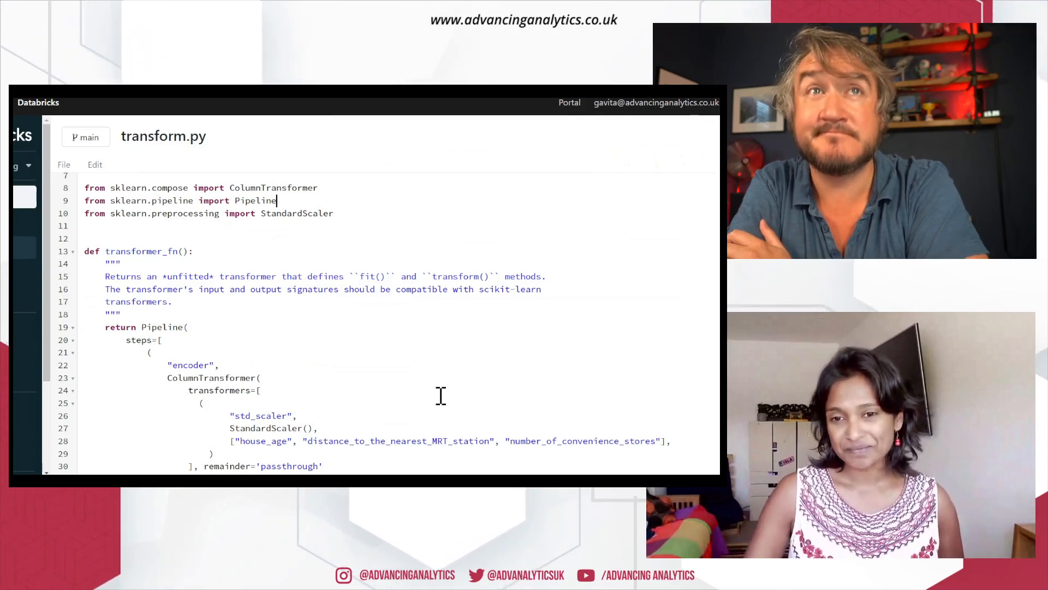
{"action": "mouse_move", "coordinate": [492, 392]}
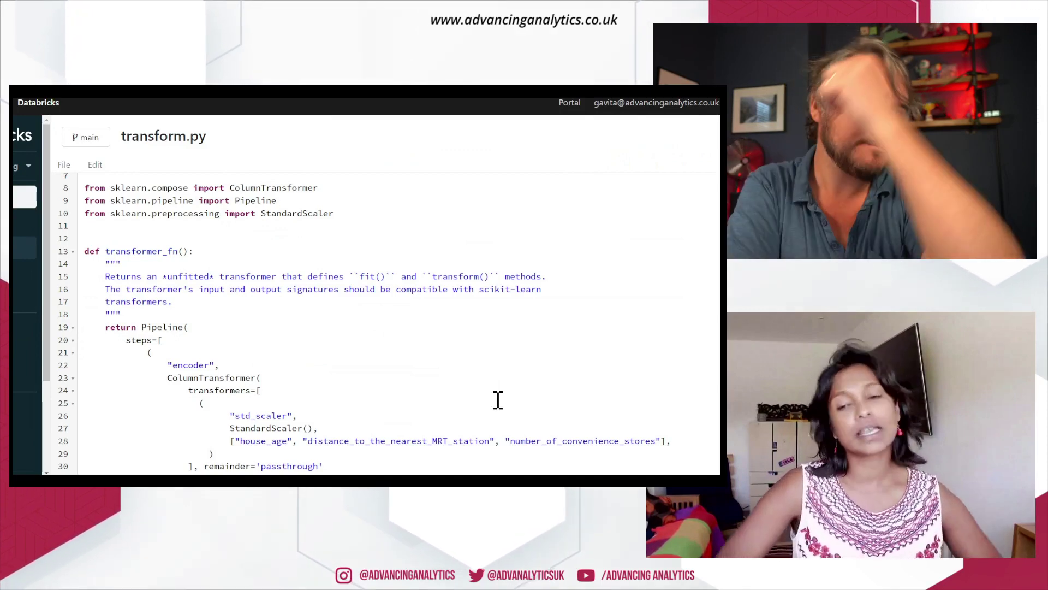
{"action": "scroll", "scroll_direction": "down", "scroll_amount": 3}
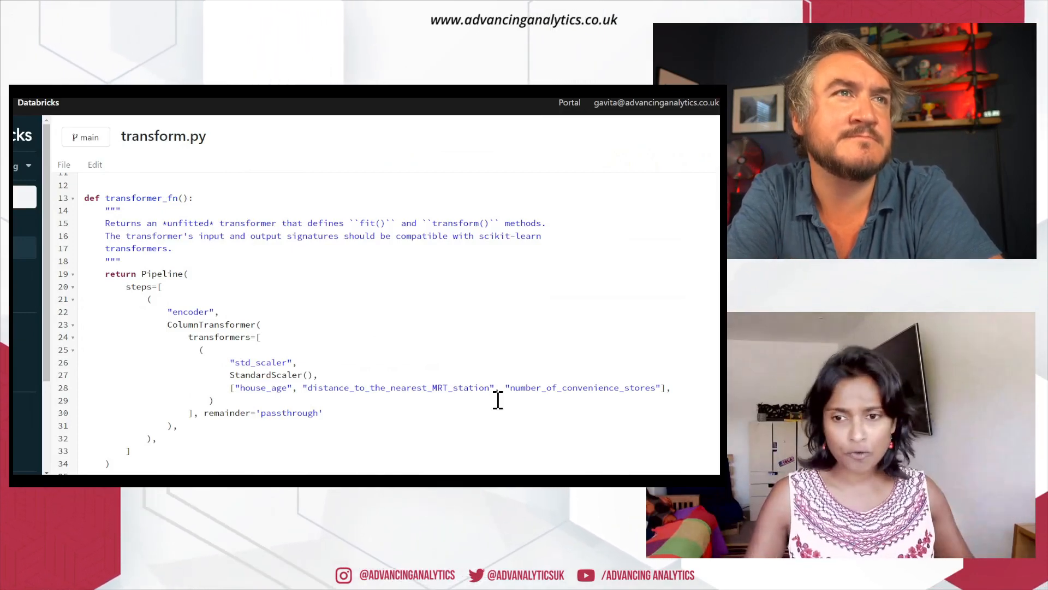
{"action": "scroll", "scroll_direction": "down", "scroll_amount": 3}
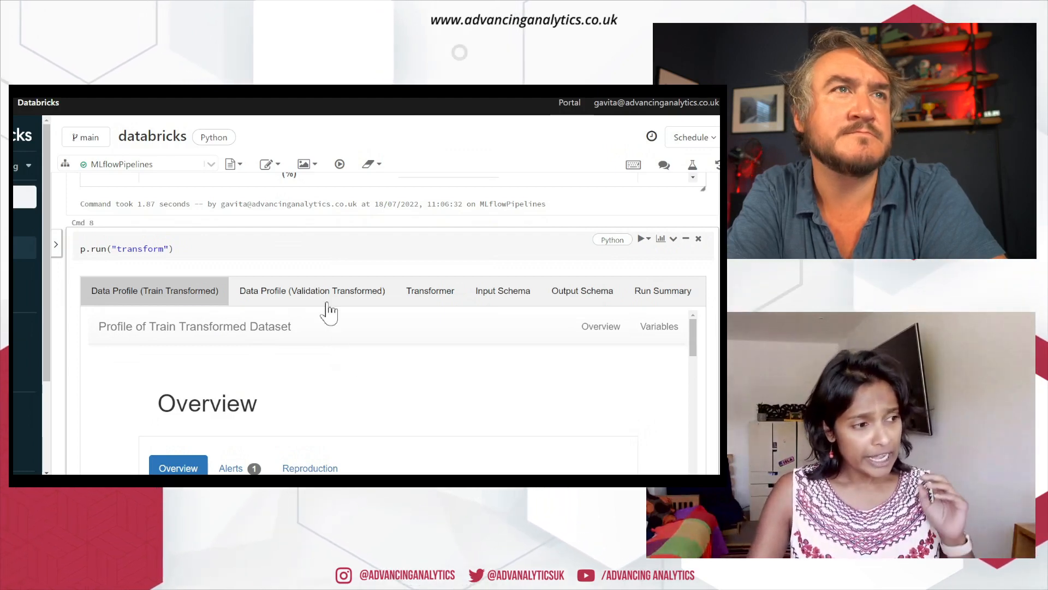
View the transform step's Input Schema, then its Output Schema with float64 feature columns.
{"action": "left_click", "coordinate": [431, 291]}
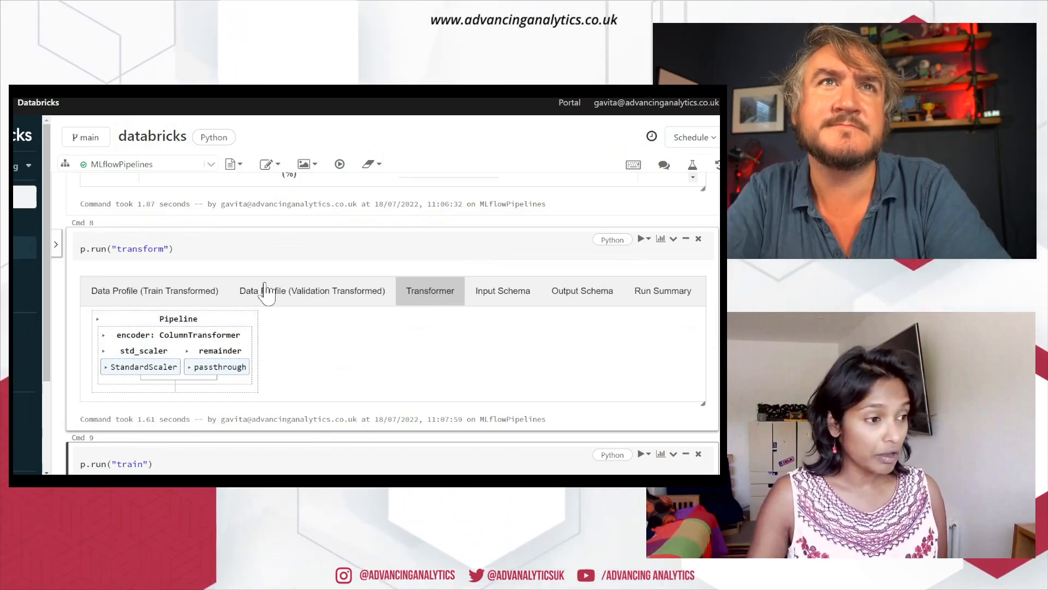
{"action": "mouse_move", "coordinate": [373, 347]}
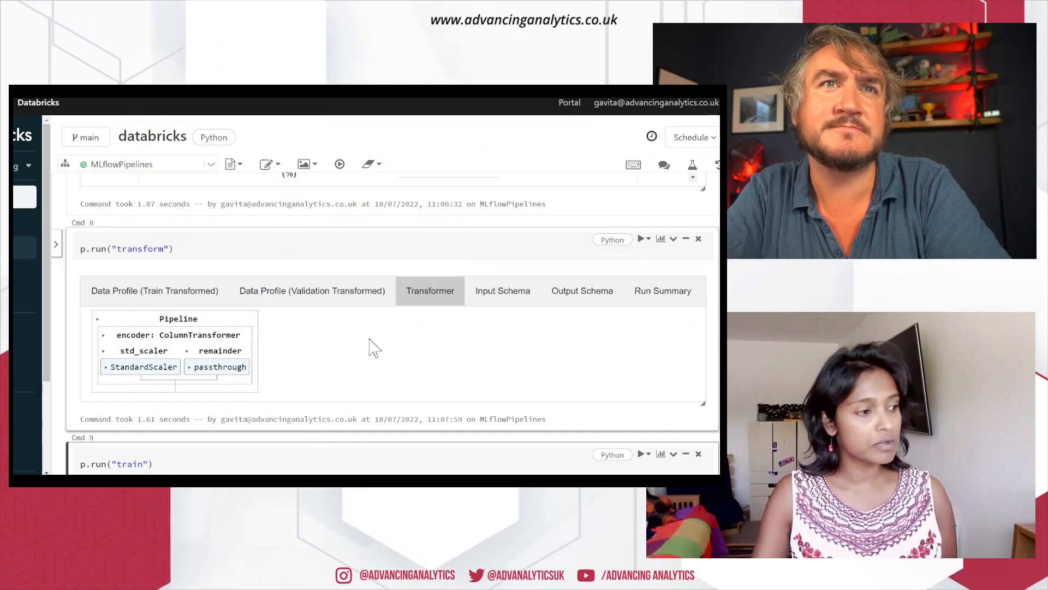
{"action": "left_click", "coordinate": [502, 290]}
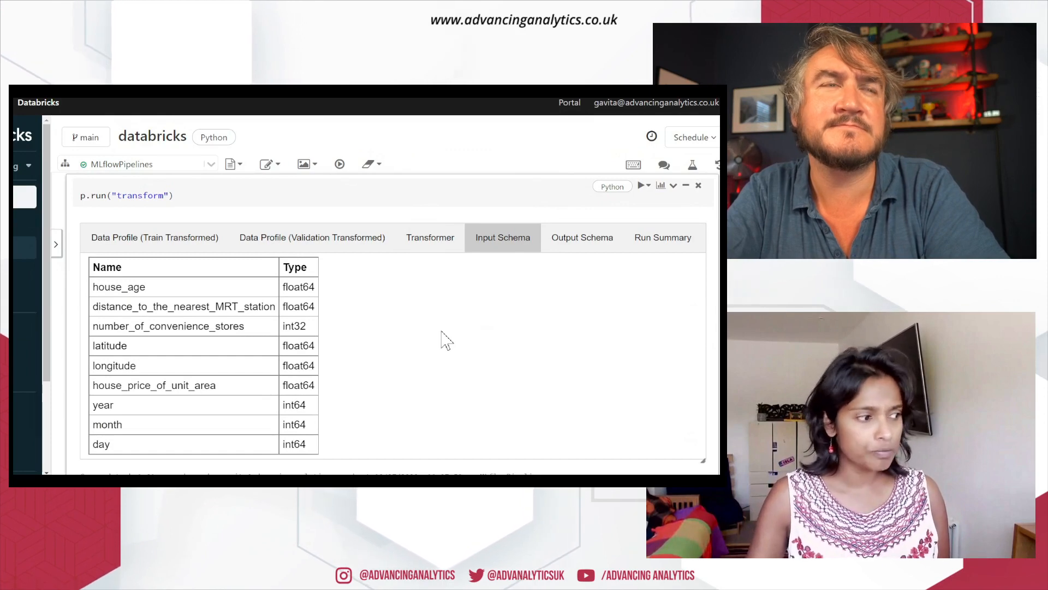
{"action": "left_click", "coordinate": [582, 238]}
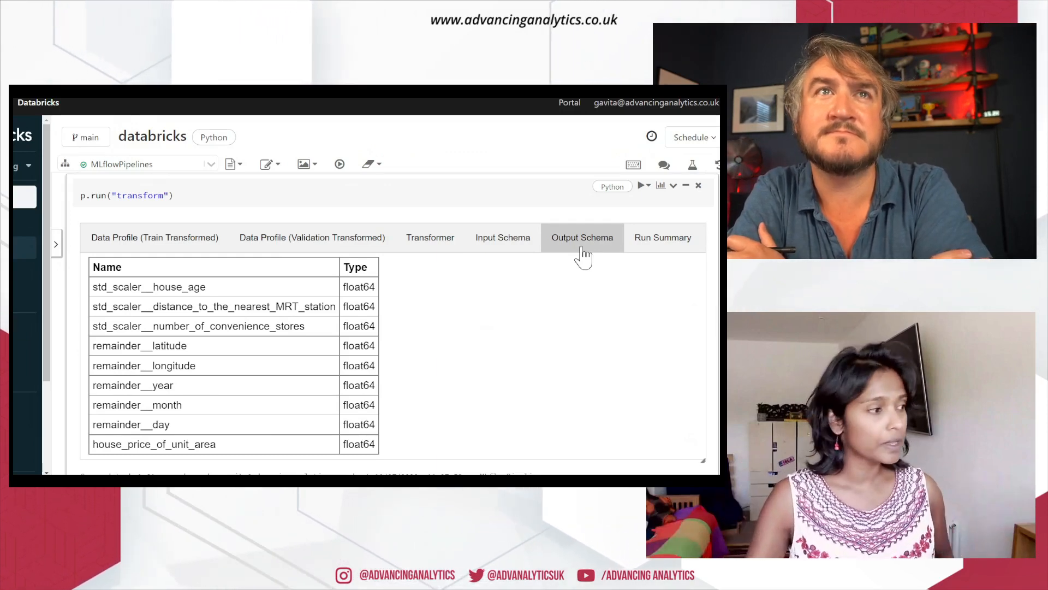
{"action": "mouse_move", "coordinate": [491, 362]}
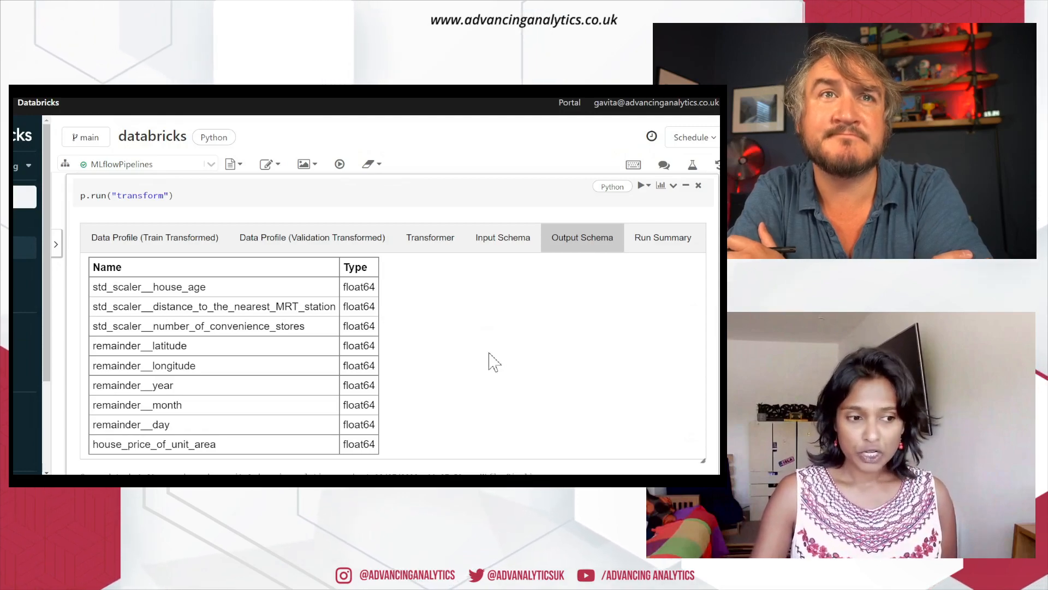
{"action": "scroll", "scroll_direction": "down", "scroll_amount": 3}
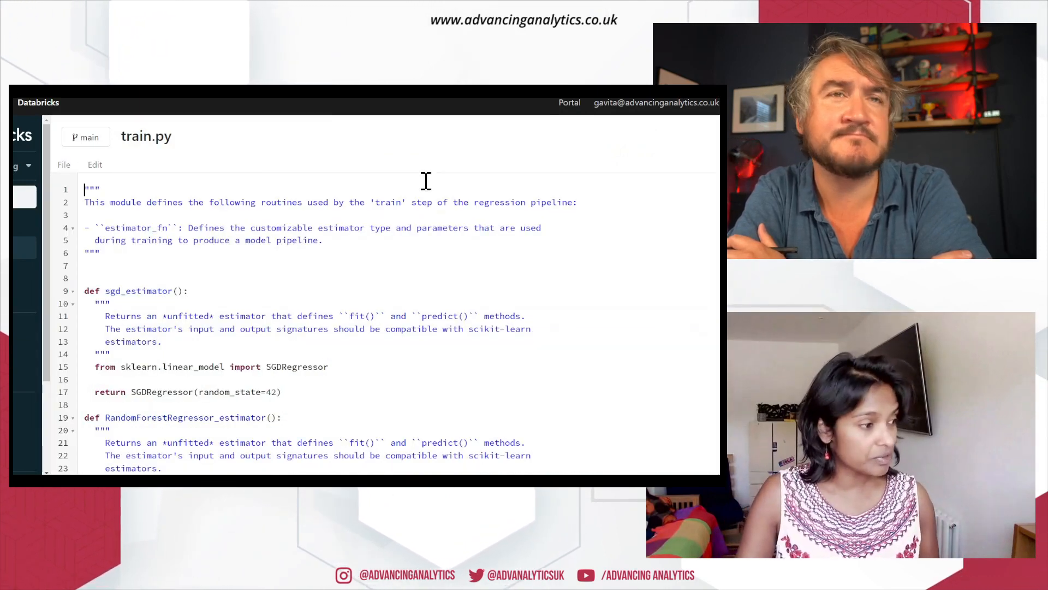
Scroll through train.py's SGD, random forest and decision tree estimator functions.
{"action": "scroll", "scroll_direction": "down", "scroll_amount": 3}
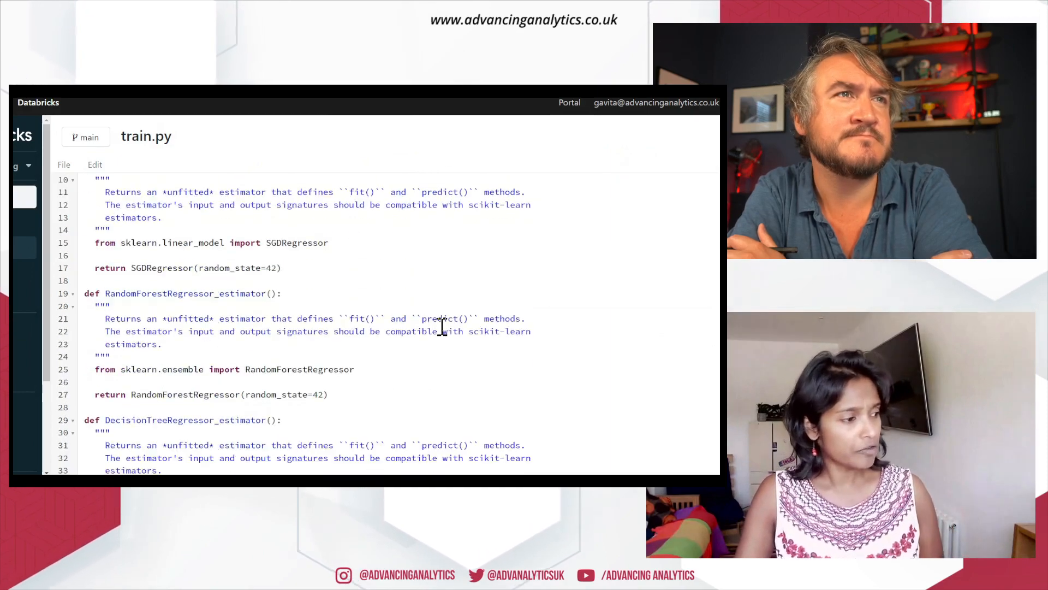
{"action": "scroll", "scroll_direction": "down", "scroll_amount": 3}
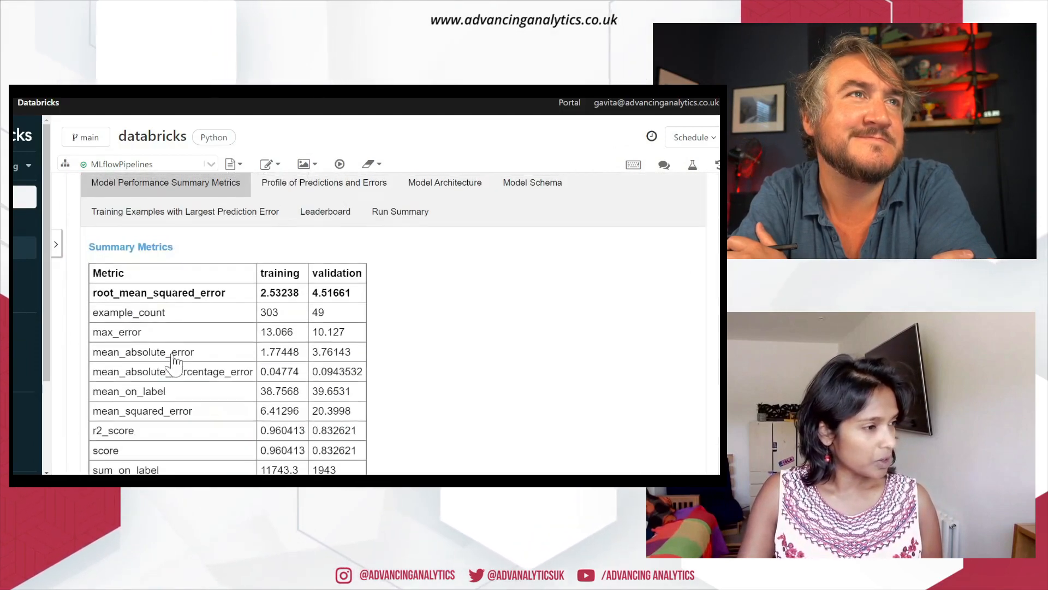
View the Model Performance summary metrics, then the Train Transformed data profile variables.
{"action": "left_click", "coordinate": [323, 253]}
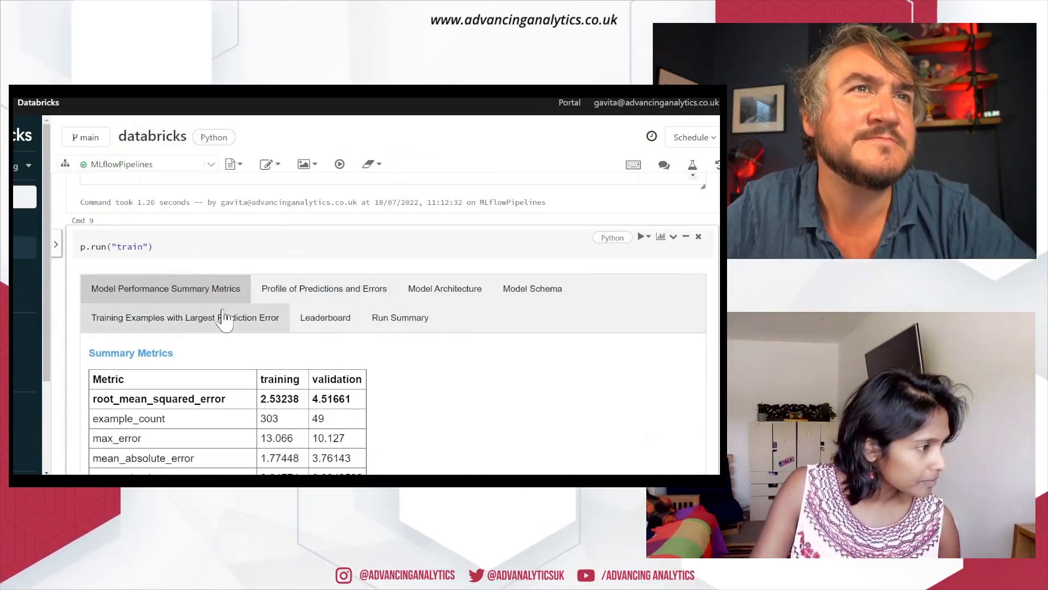
{"action": "left_click", "coordinate": [323, 289]}
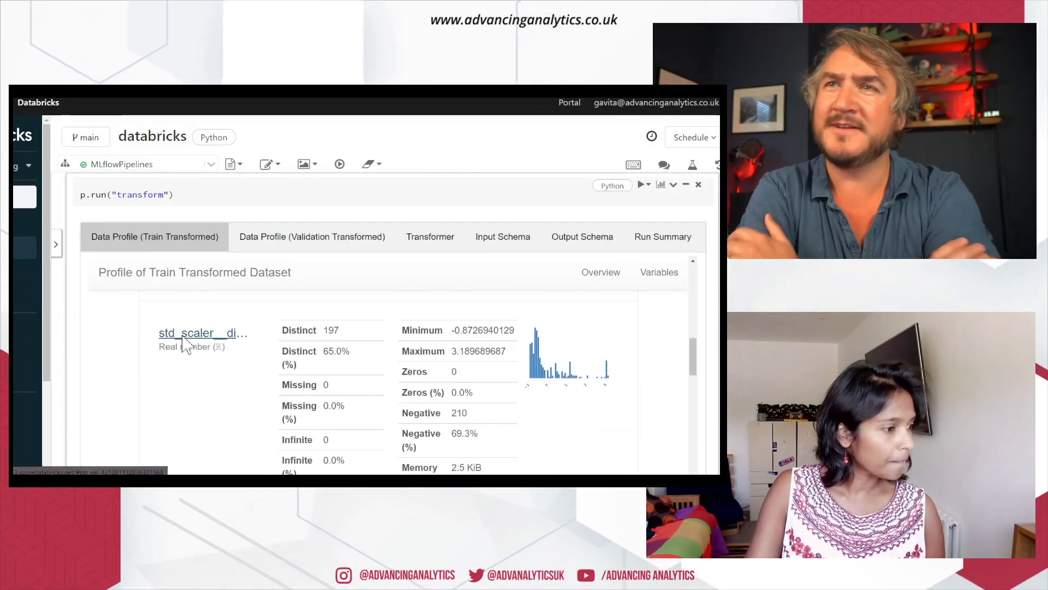
{"action": "scroll", "scroll_direction": "down", "scroll_amount": 3}
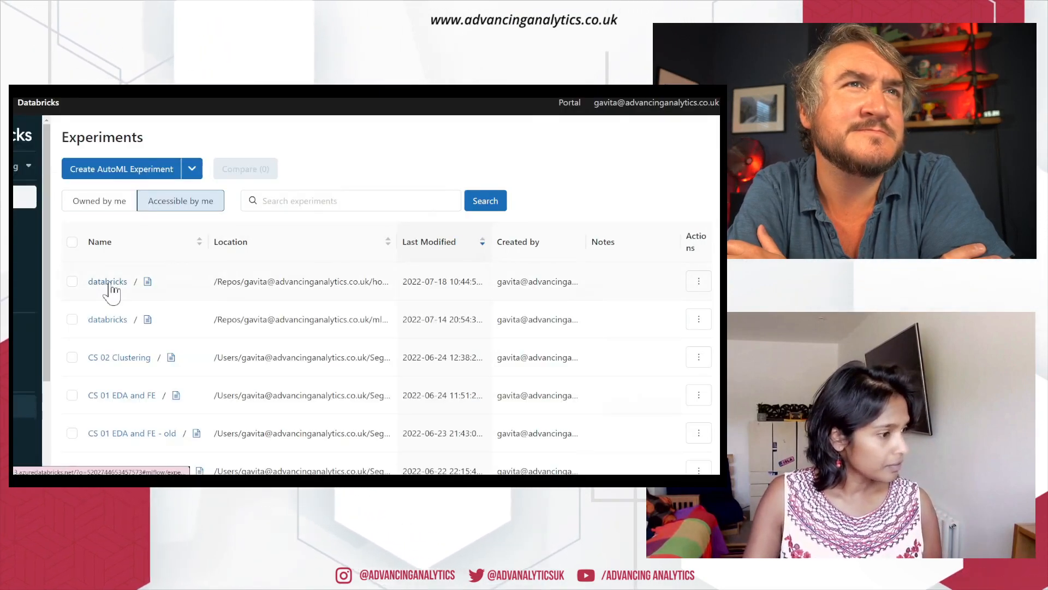
Open the house-price notebook's experiment and scroll to its six matching runs.
{"action": "left_click", "coordinate": [107, 281]}
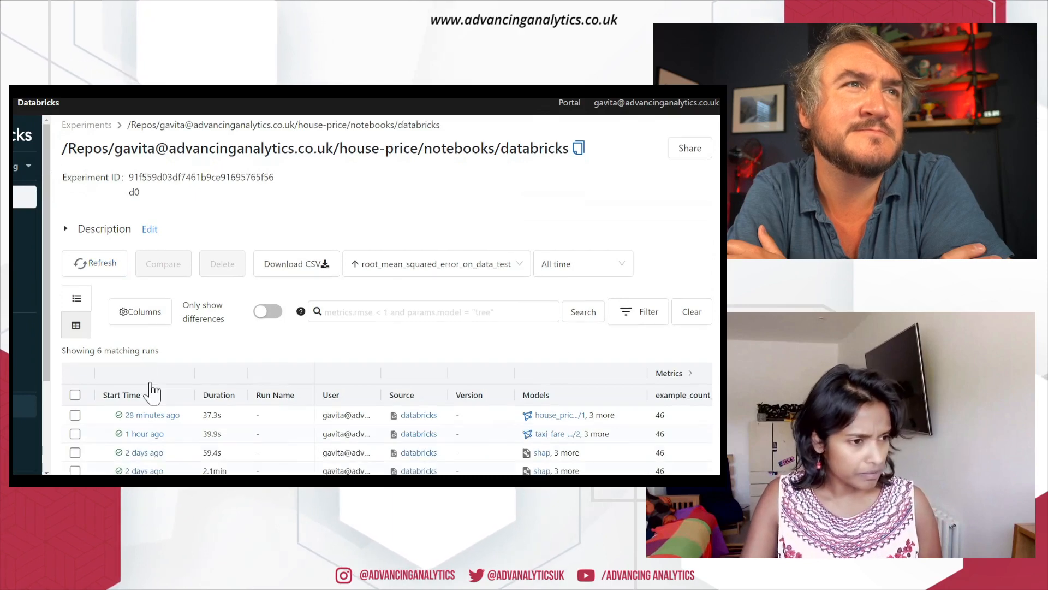
{"action": "scroll", "scroll_direction": "down", "scroll_amount": 3}
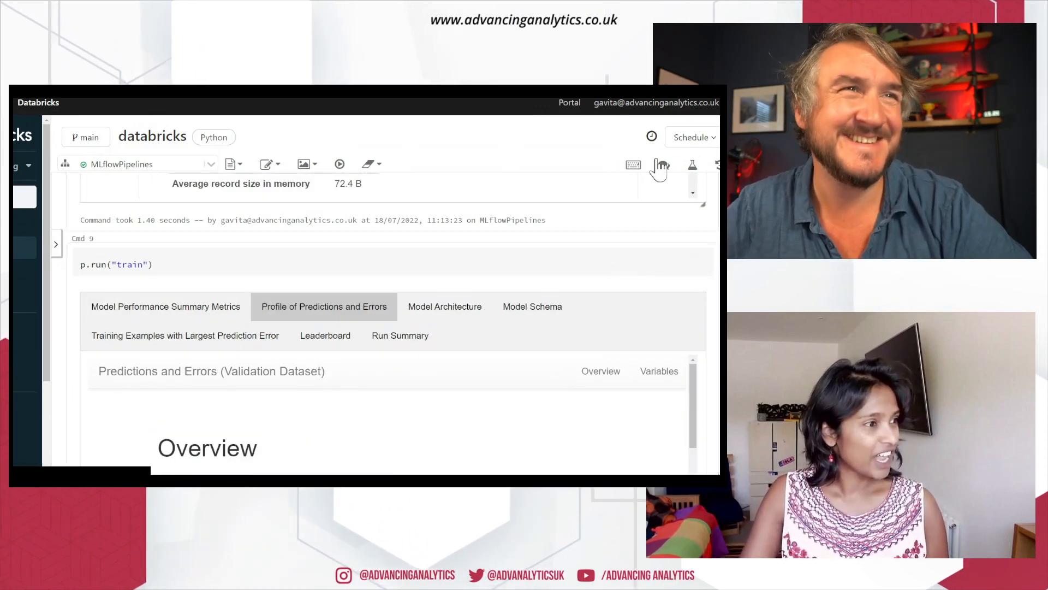
{"action": "mouse_move", "coordinate": [338, 164]}
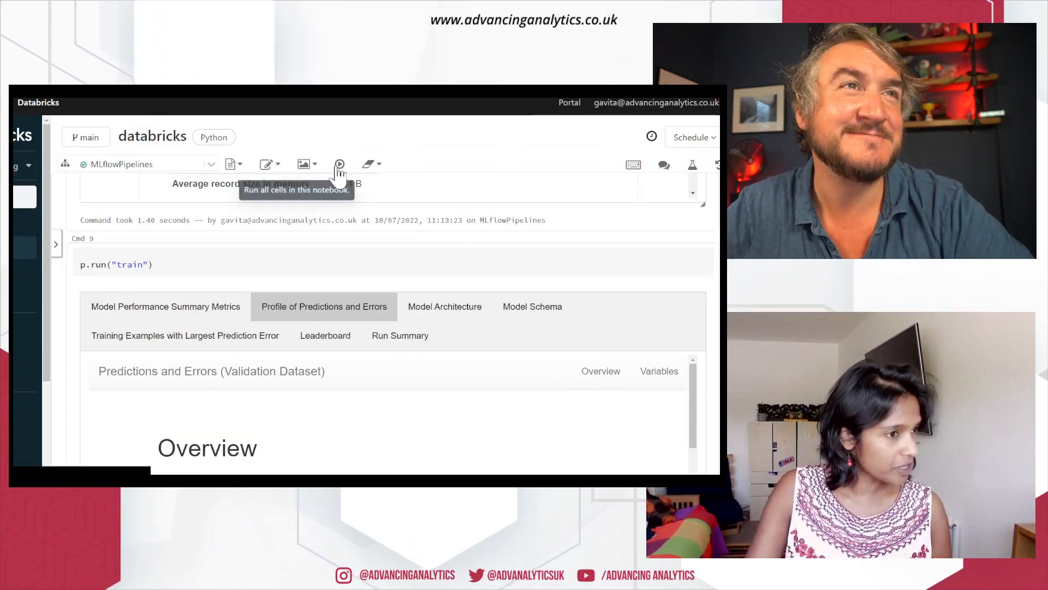
Rerun all cells of the MLflow pipelines notebook with Run All.
{"action": "left_click", "coordinate": [340, 164]}
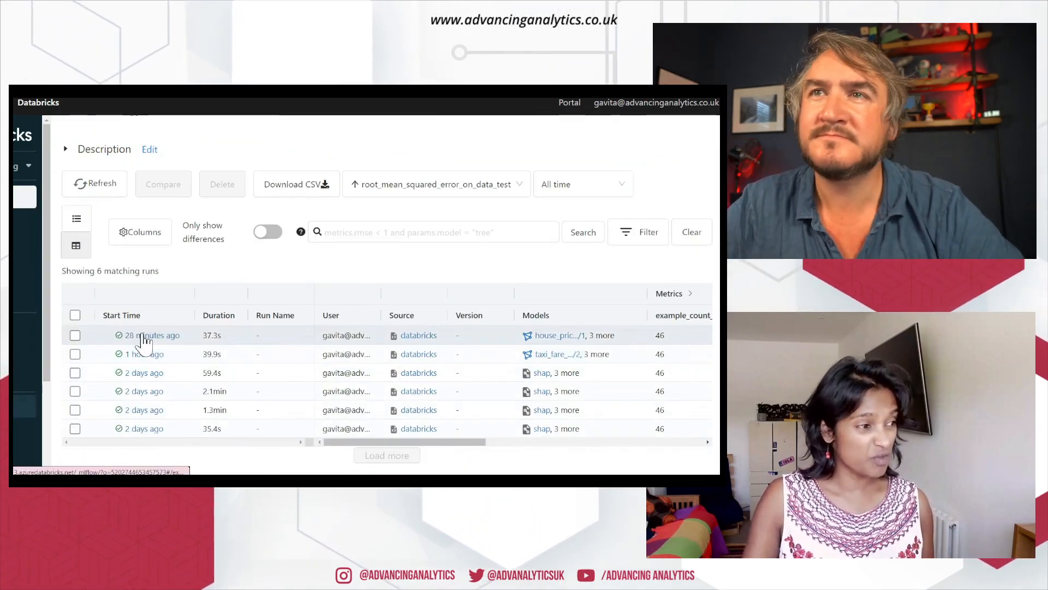
Open the '28 minutes ago' run and scroll to its Artifacts with the SHAP explainer files.
{"action": "left_click", "coordinate": [147, 335]}
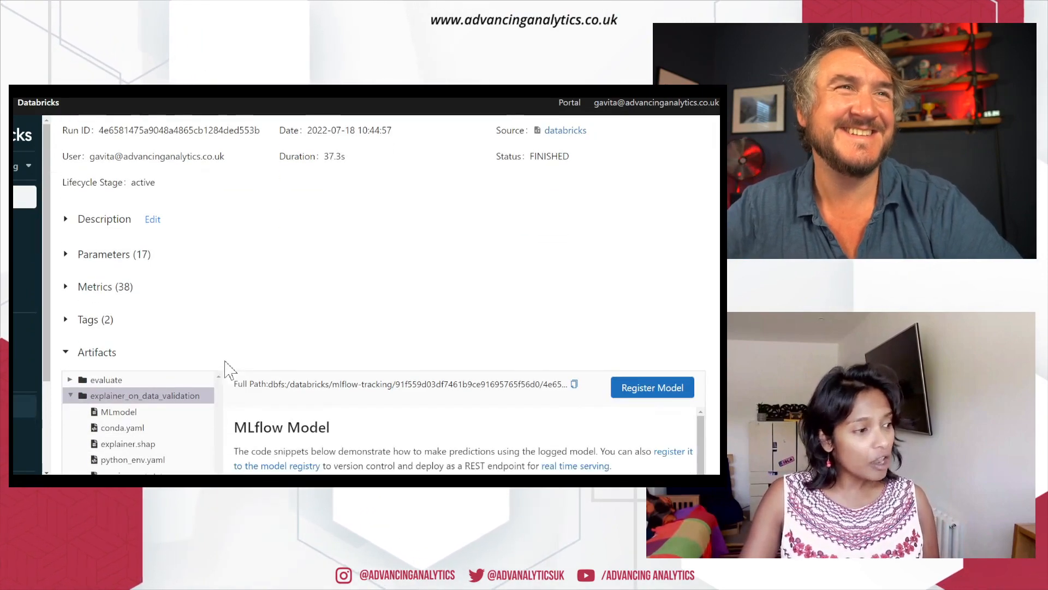
{"action": "scroll", "scroll_direction": "down", "scroll_amount": 3}
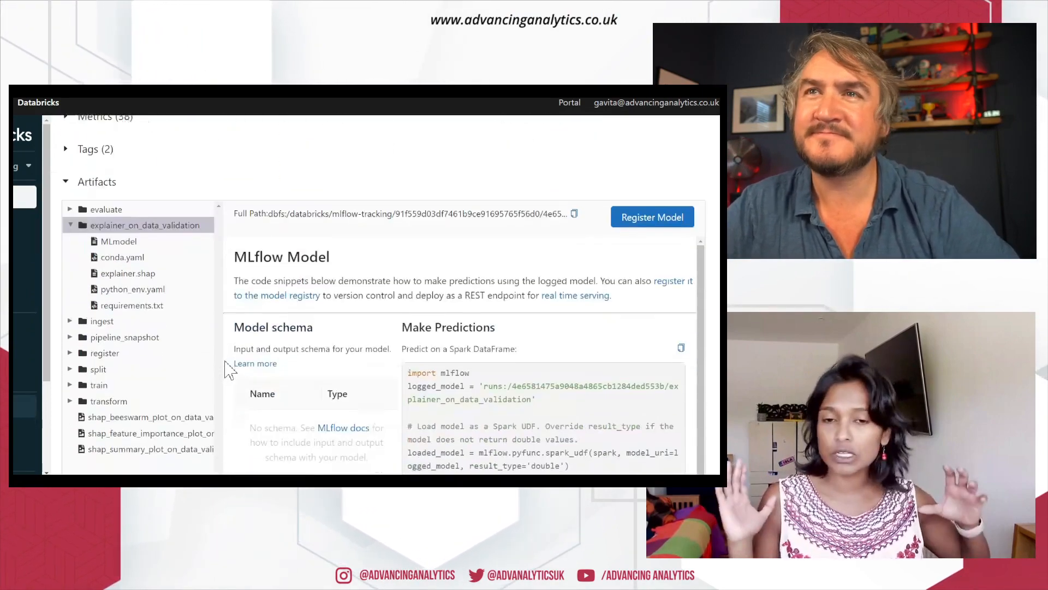
{"action": "scroll", "scroll_direction": "down", "scroll_amount": 3}
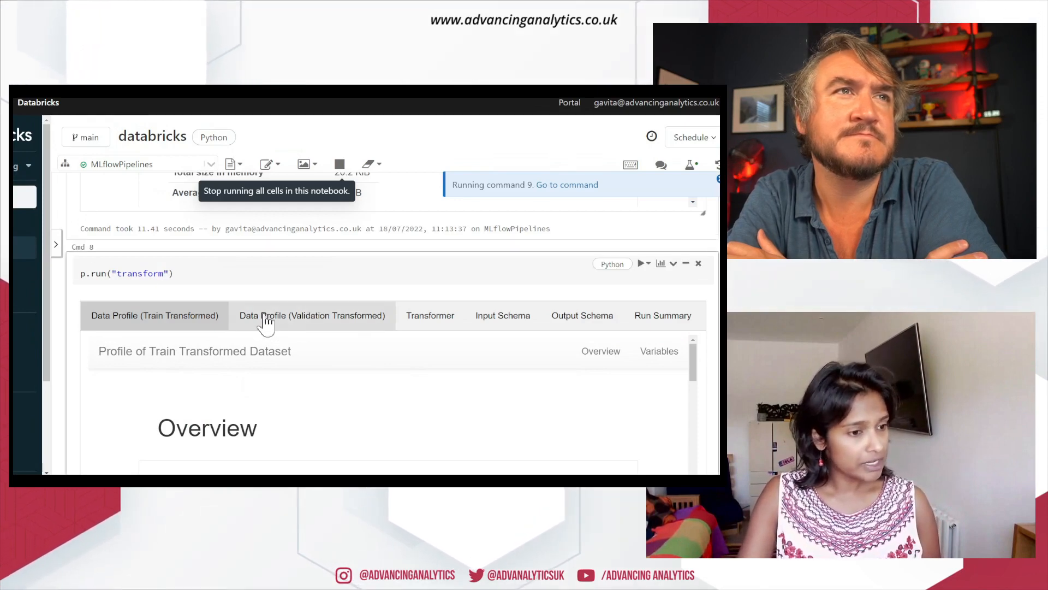
Scroll past the transform profile to the train cell's logged MLflow run output.
{"action": "scroll", "scroll_direction": "down", "scroll_amount": 3}
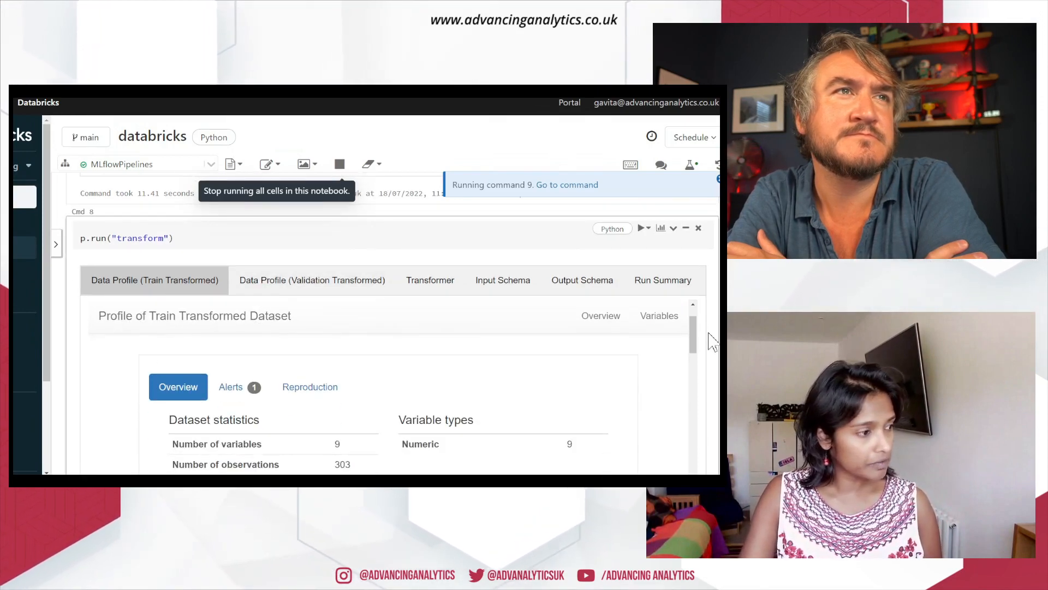
{"action": "scroll", "scroll_direction": "down", "scroll_amount": 3}
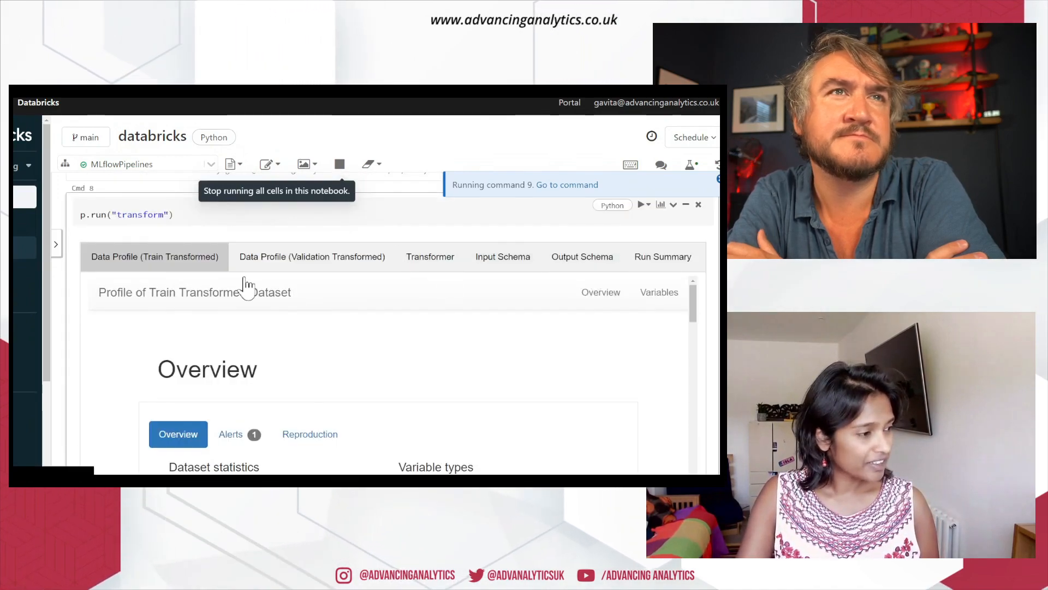
{"action": "scroll", "scroll_direction": "down", "scroll_amount": 3}
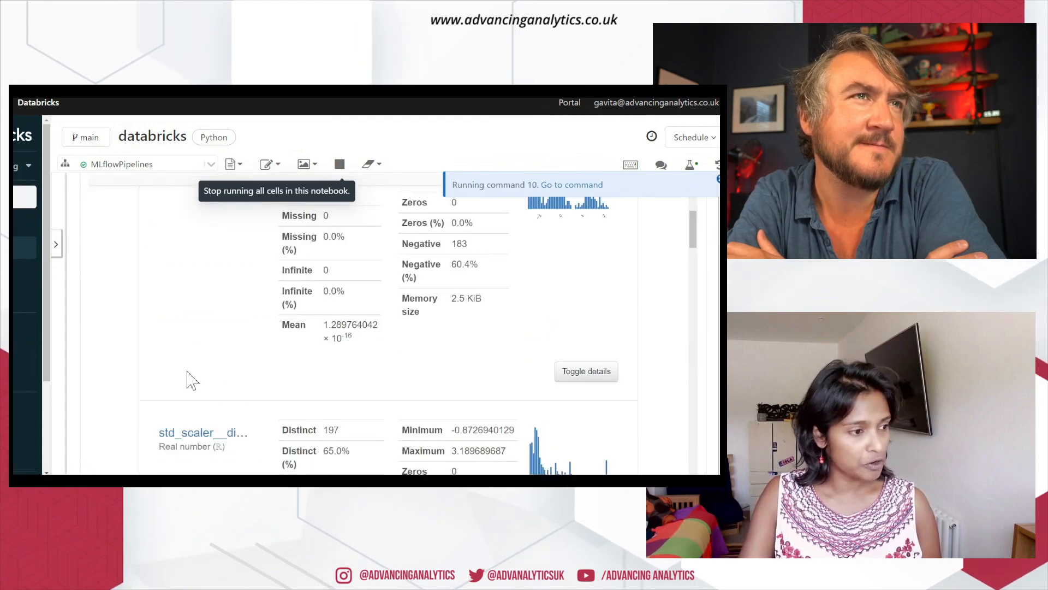
{"action": "scroll", "scroll_direction": "down", "scroll_amount": 3}
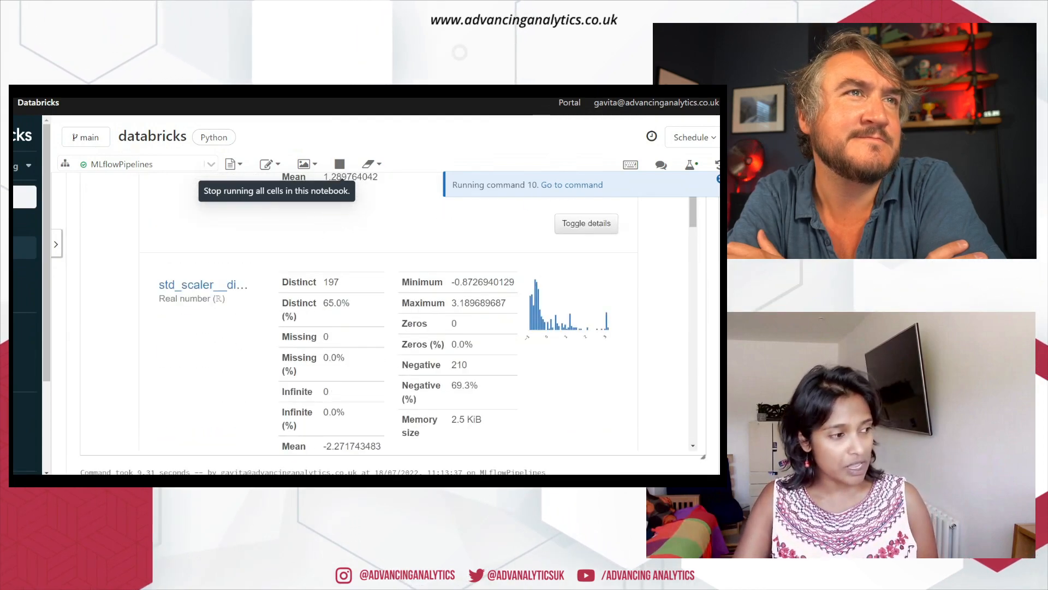
{"action": "scroll", "scroll_direction": "down", "scroll_amount": 3}
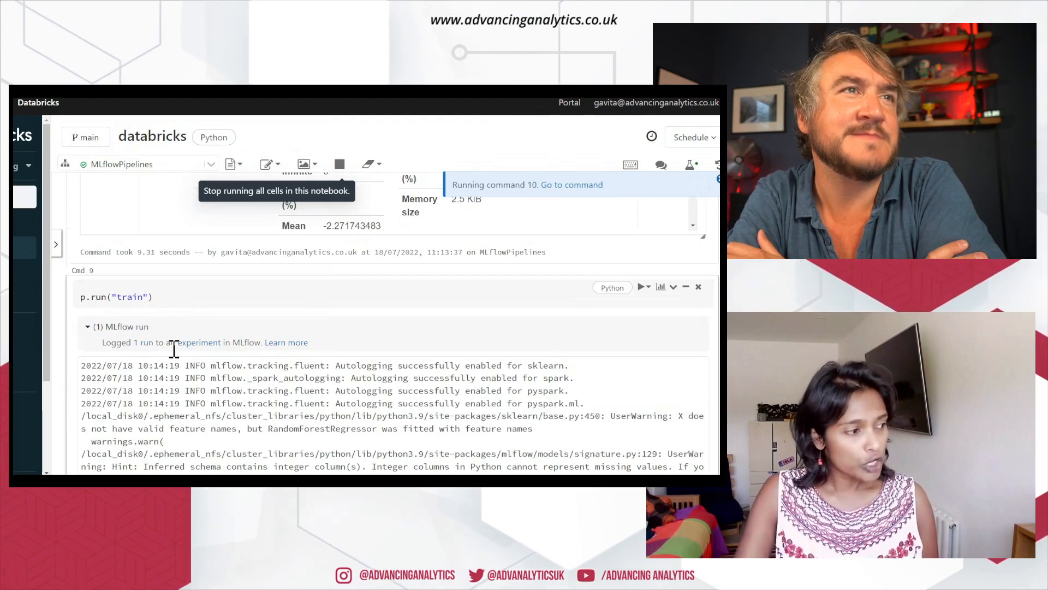
{"action": "mouse_move", "coordinate": [142, 344]}
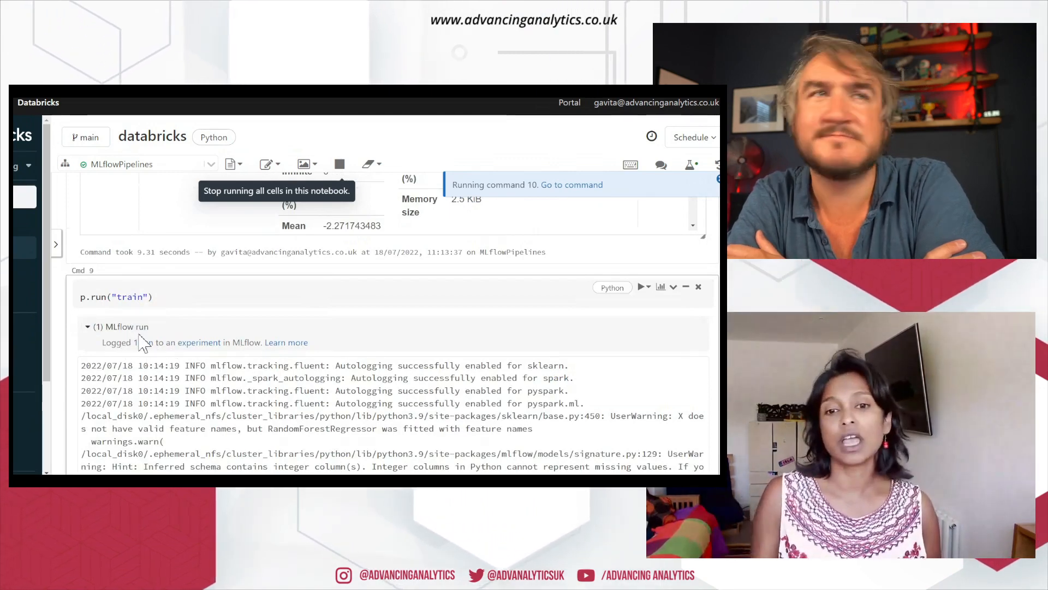
{"action": "mouse_move", "coordinate": [200, 347]}
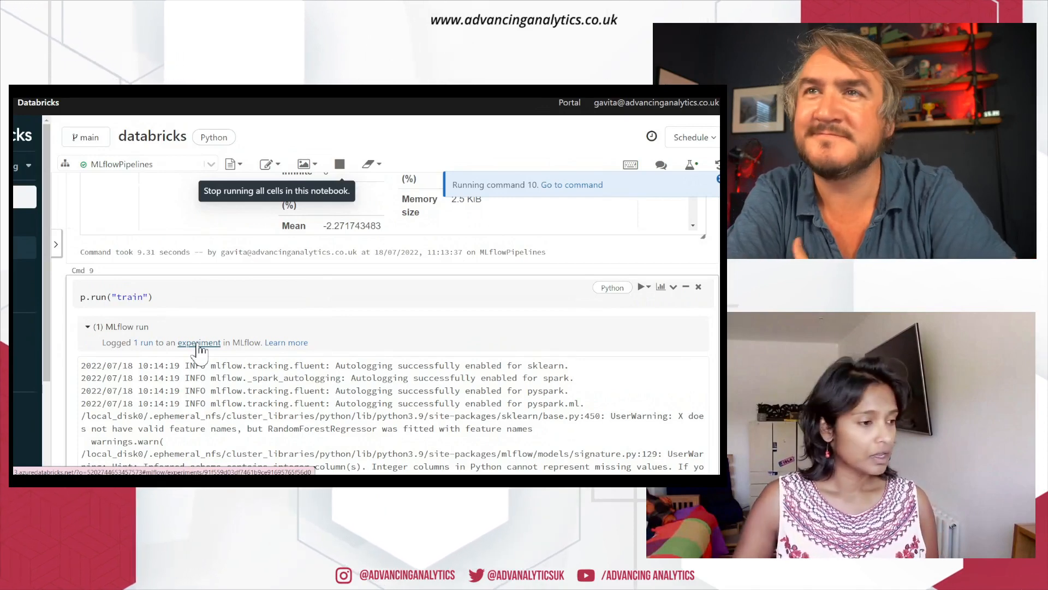
{"action": "mouse_move", "coordinate": [689, 365]}
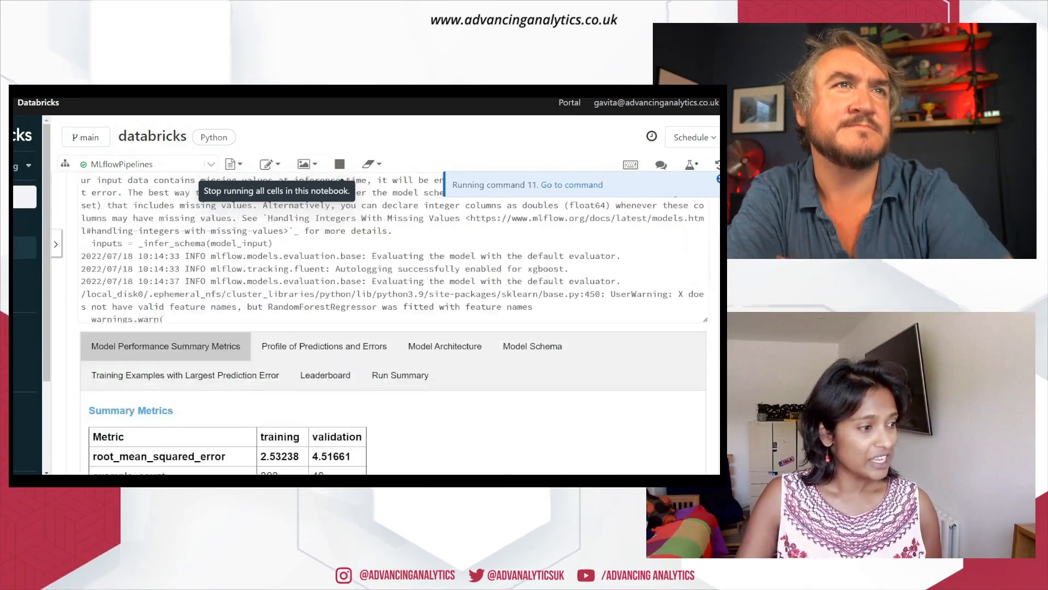
Show the train step's Leaderboard, ranking the latest run first at RMSE 4.51661.
{"action": "scroll", "scroll_direction": "down", "scroll_amount": 3}
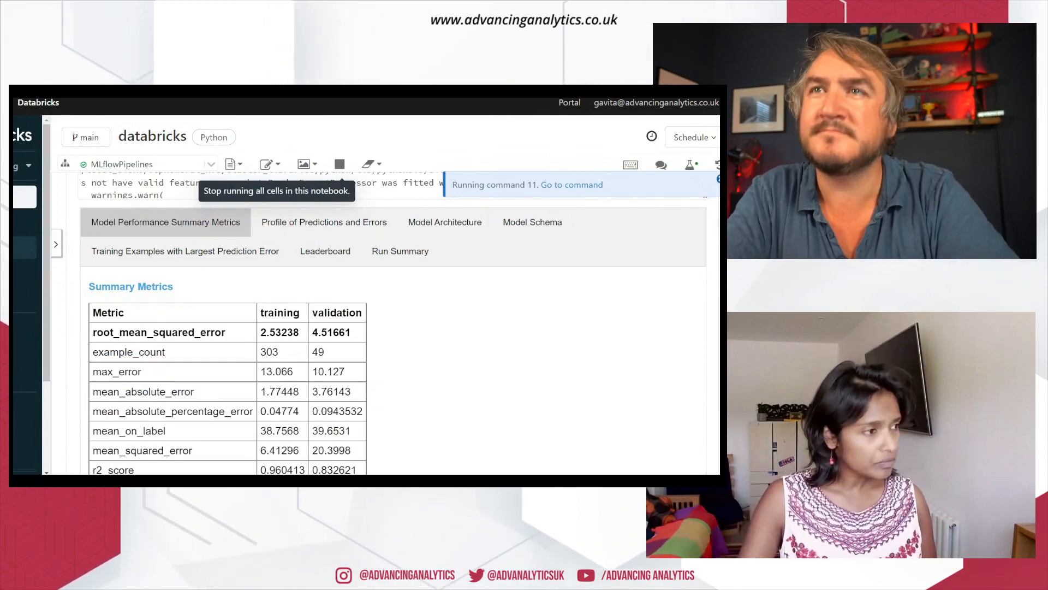
{"action": "mouse_move", "coordinate": [260, 239]}
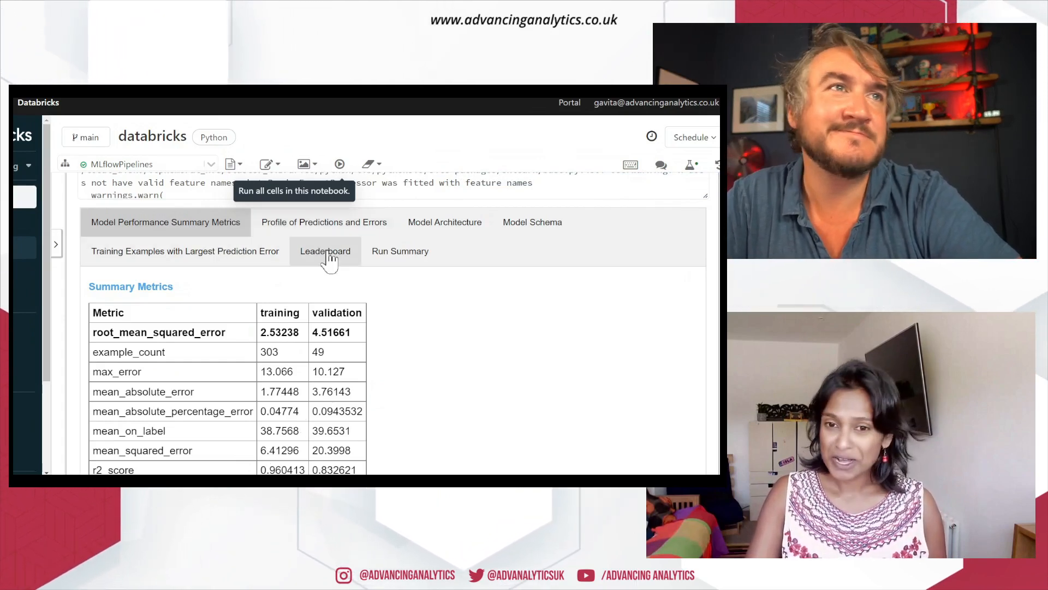
{"action": "left_click", "coordinate": [326, 252]}
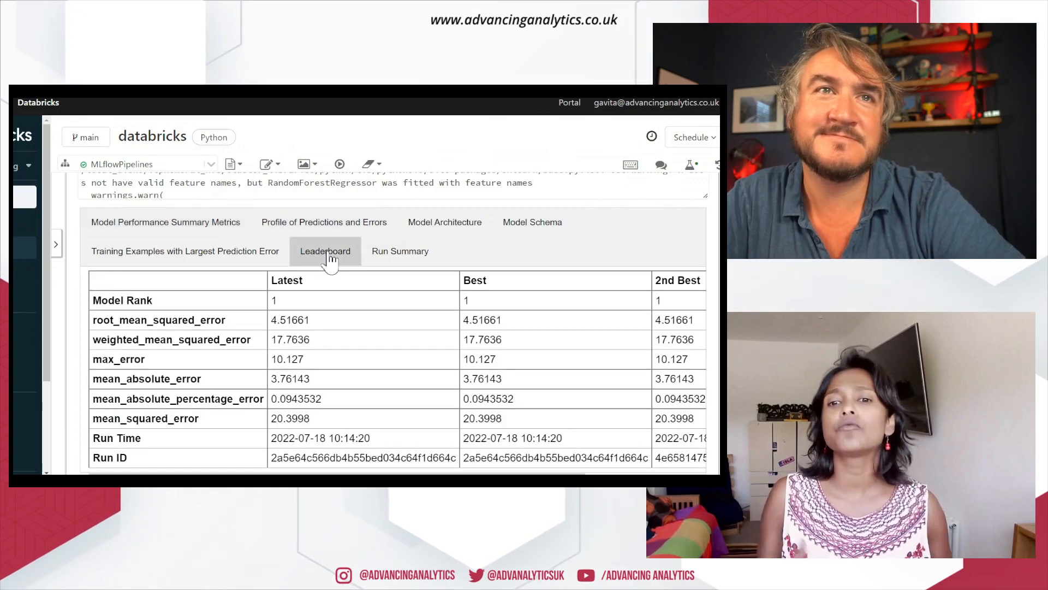
{"action": "mouse_move", "coordinate": [412, 256]}
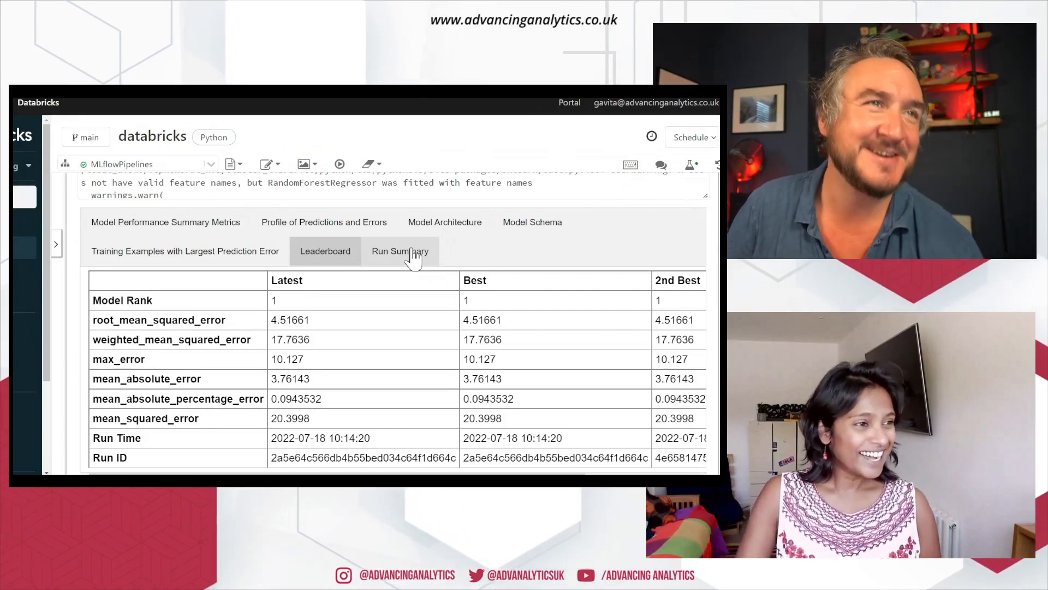
{"action": "mouse_move", "coordinate": [436, 260]}
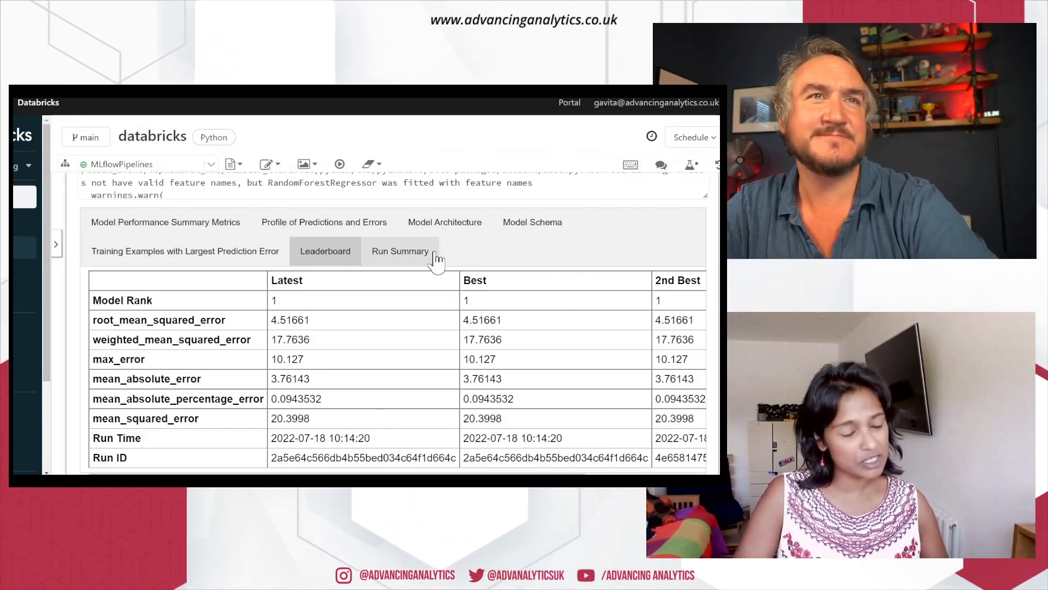
{"action": "mouse_move", "coordinate": [358, 293]}
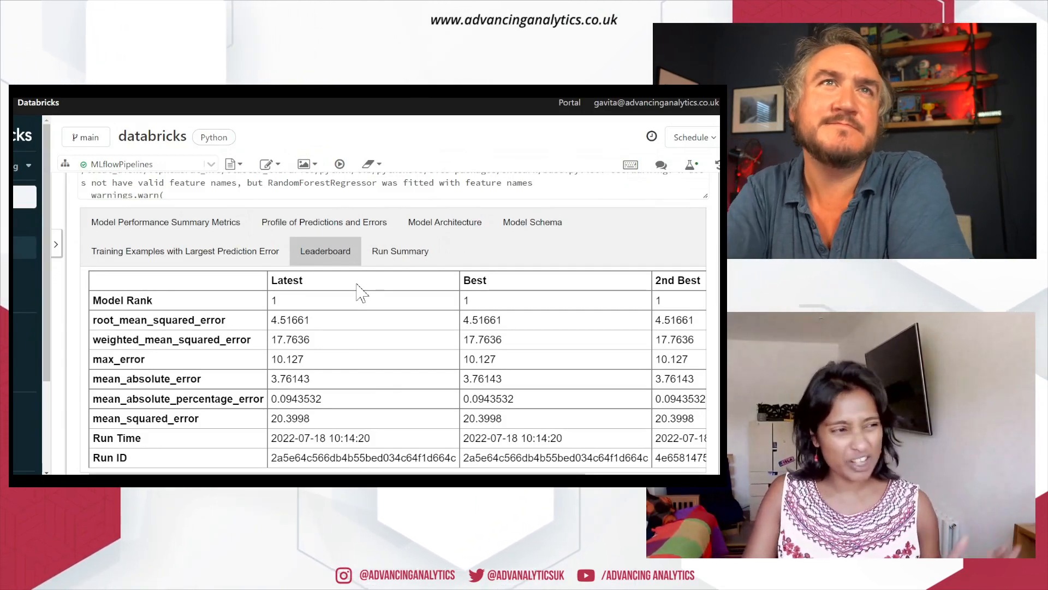
{"action": "mouse_move", "coordinate": [326, 367]}
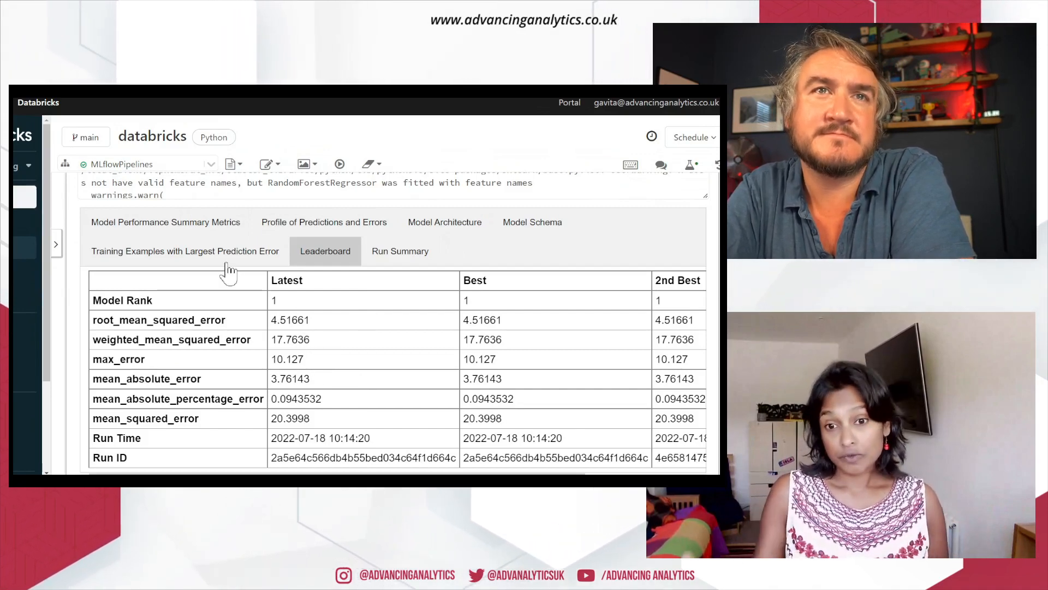
Show the training examples with largest prediction error, topped by absolute error 13.066.
{"action": "left_click", "coordinate": [184, 251]}
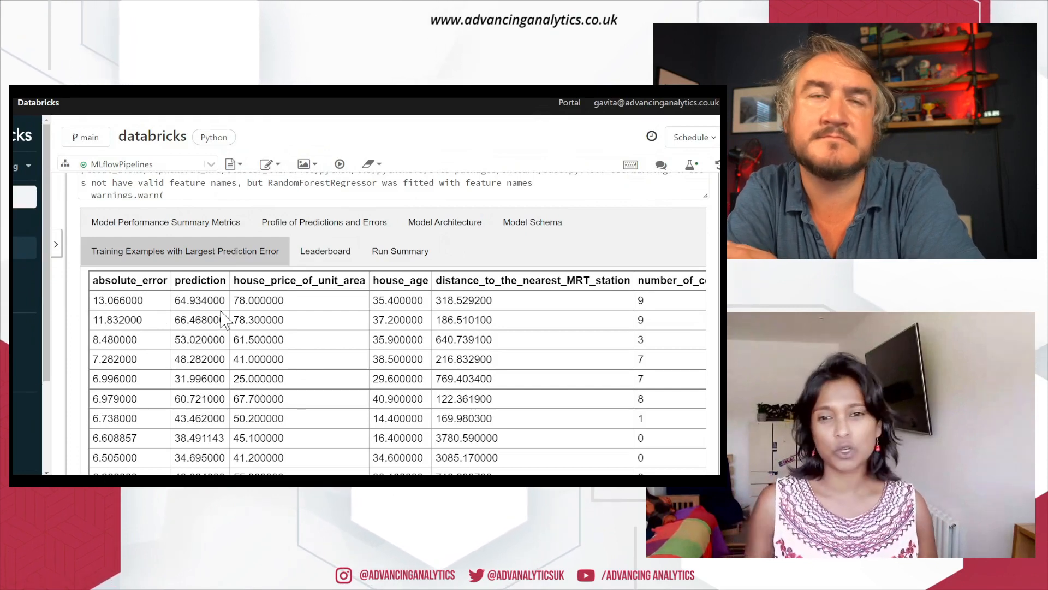
{"action": "mouse_move", "coordinate": [248, 334]}
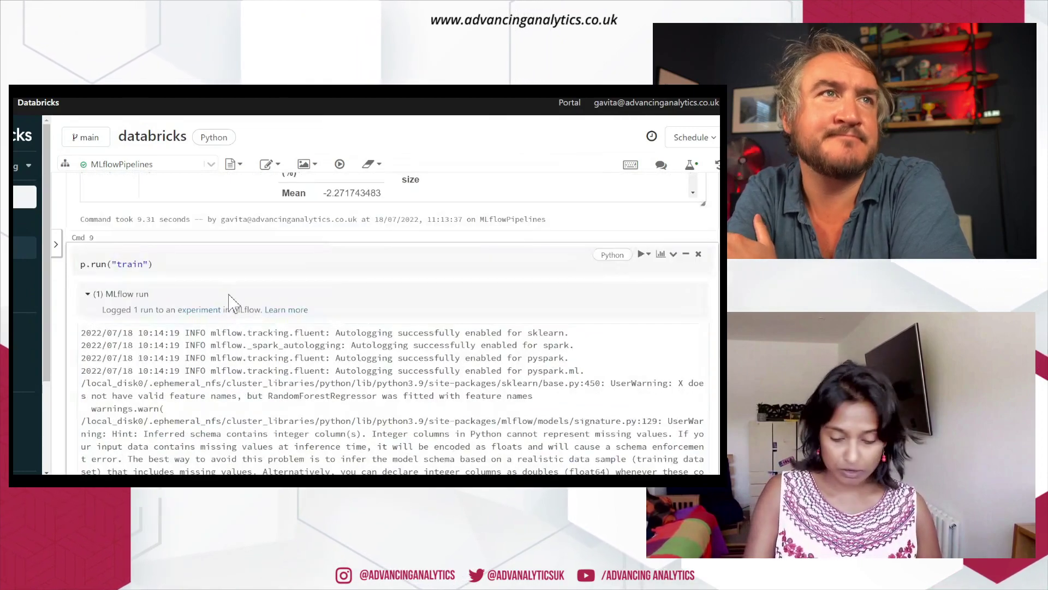
Bring up the DecisionTreeRegressor run's summary metrics, RMSE 0.77148 training and 5.46445 validation.
{"action": "left_click", "coordinate": [175, 263]}
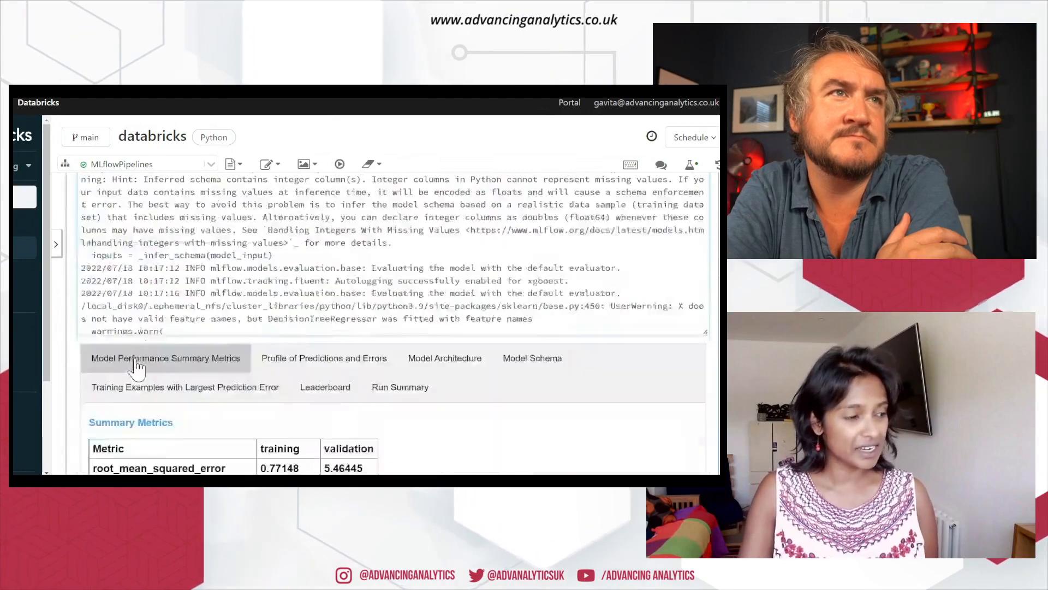
Show the evaluate step's summary metrics, test RMSE 10.575233 and r2_score 0.331895.
{"action": "scroll", "scroll_direction": "down", "scroll_amount": 3}
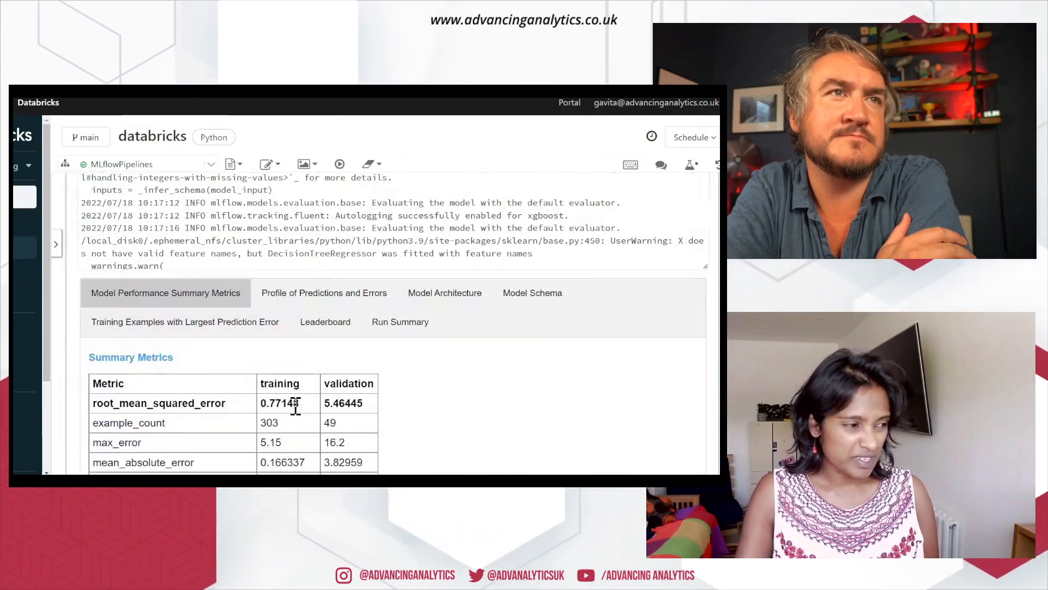
{"action": "mouse_move", "coordinate": [367, 422]}
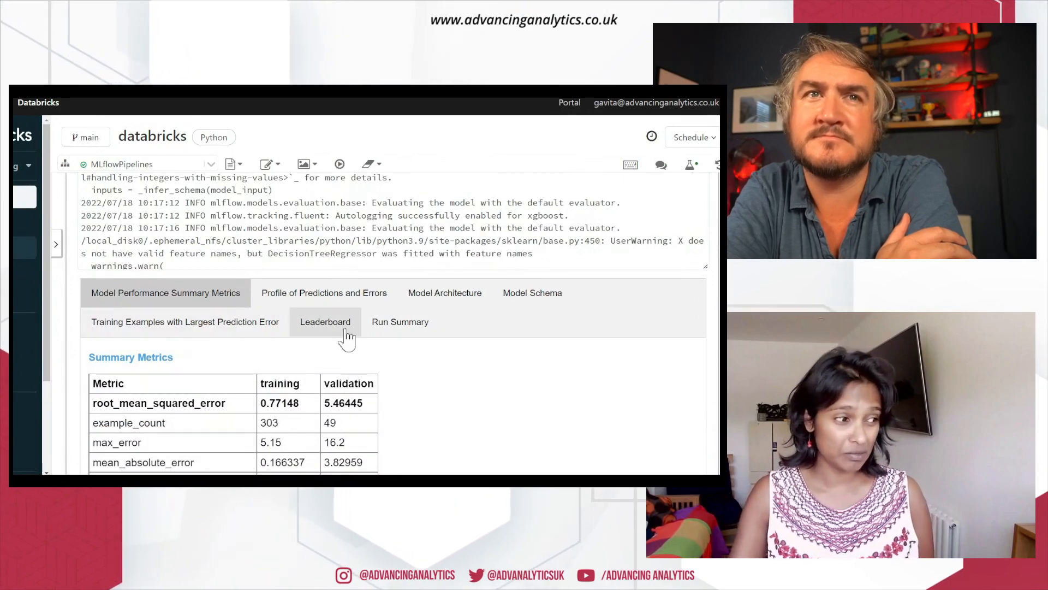
{"action": "left_click", "coordinate": [325, 321]}
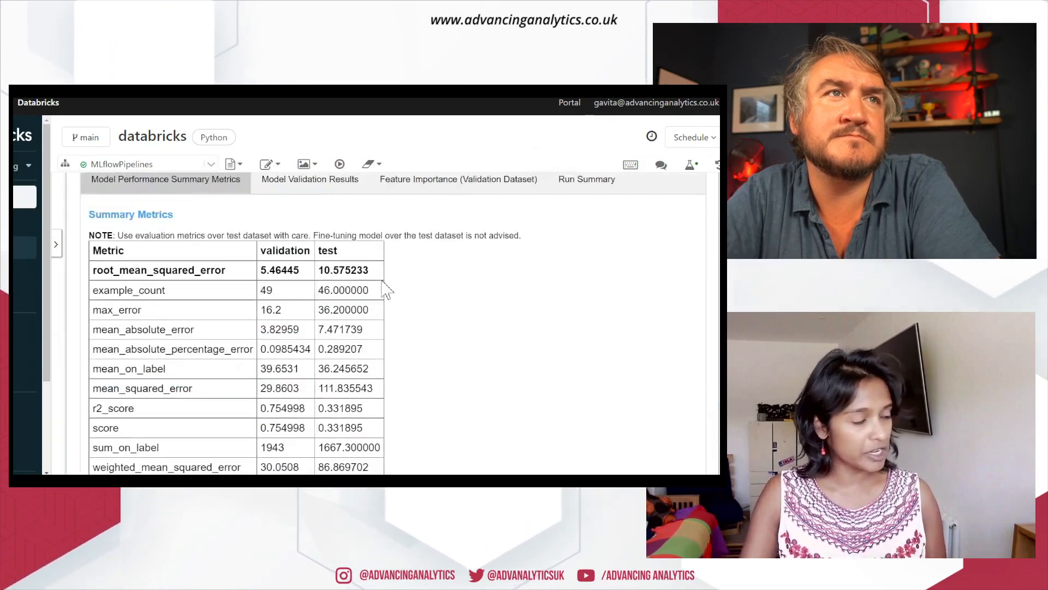
Show the SHAP Feature Importance (Validation Dataset) bar plot in the evaluate card.
{"action": "left_click", "coordinate": [310, 180]}
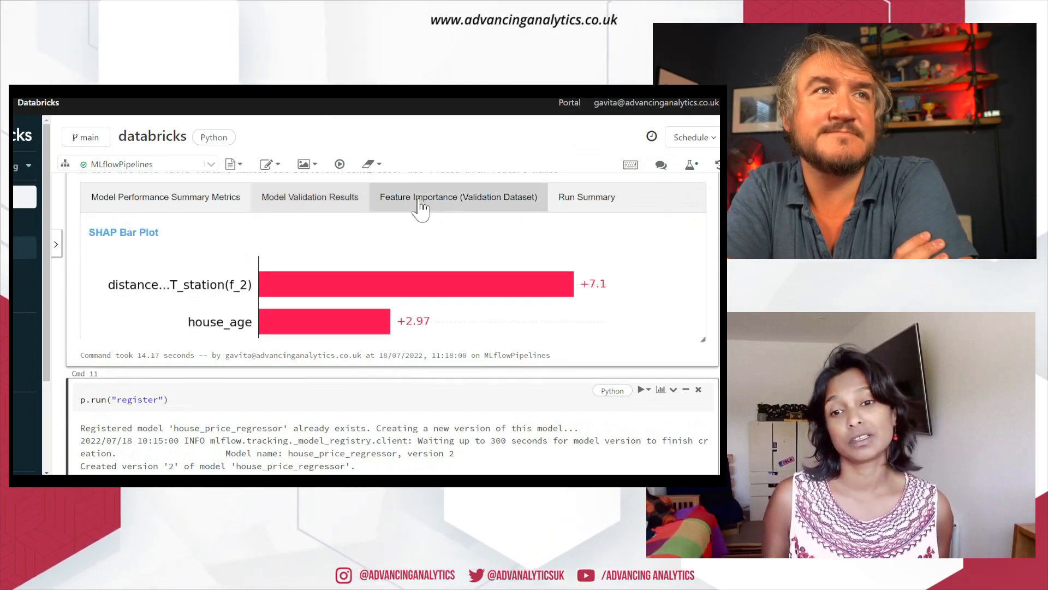
Scroll through the SHAP bar and beeswarm plots toward the pipeline.yaml configuration.
{"action": "scroll", "scroll_direction": "down", "scroll_amount": 3}
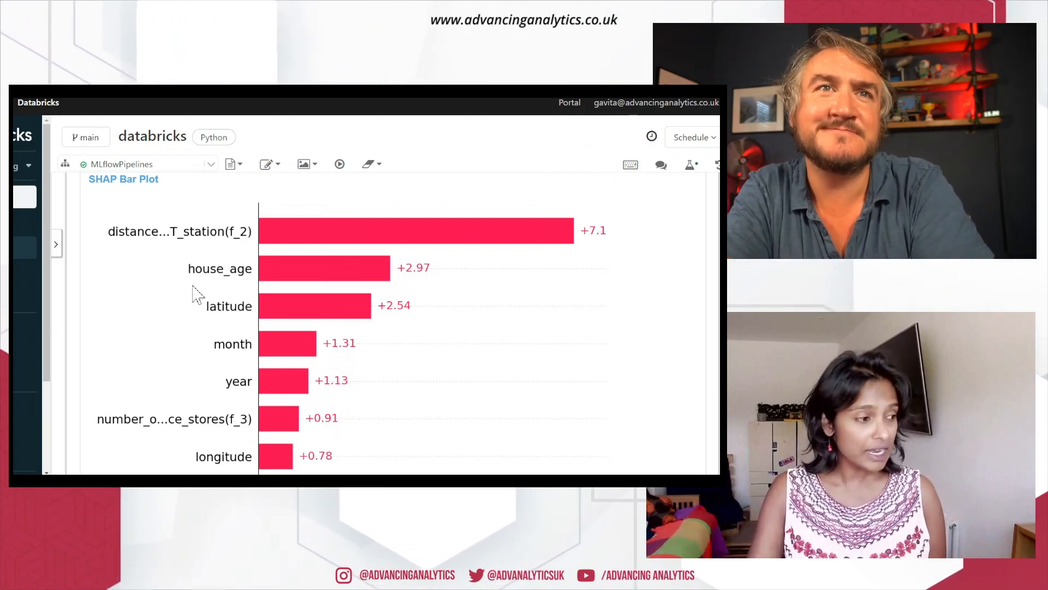
{"action": "scroll", "scroll_direction": "down", "scroll_amount": 3}
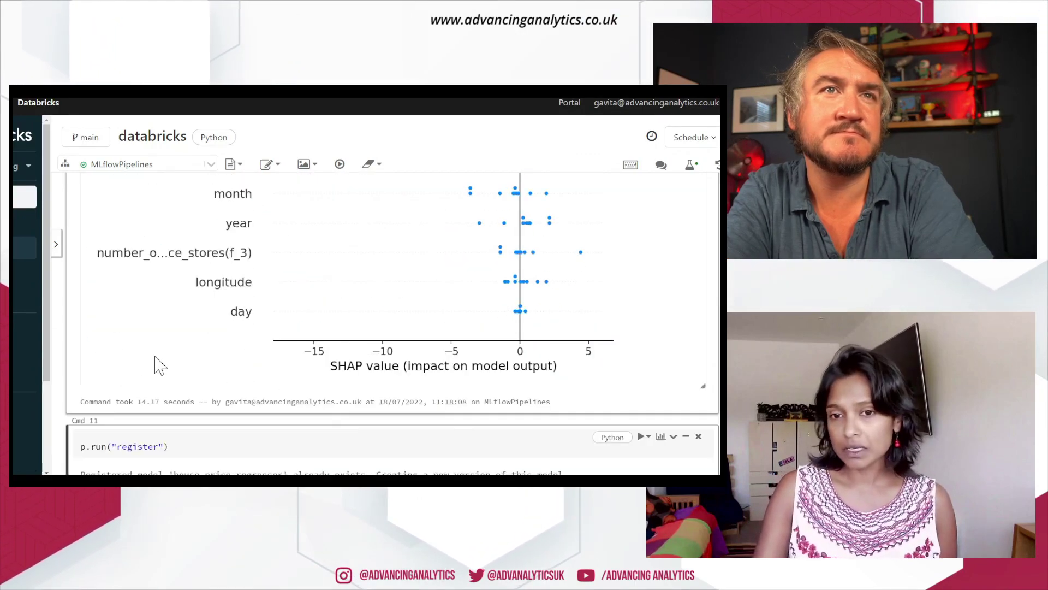
{"action": "scroll", "scroll_direction": "down", "scroll_amount": 3}
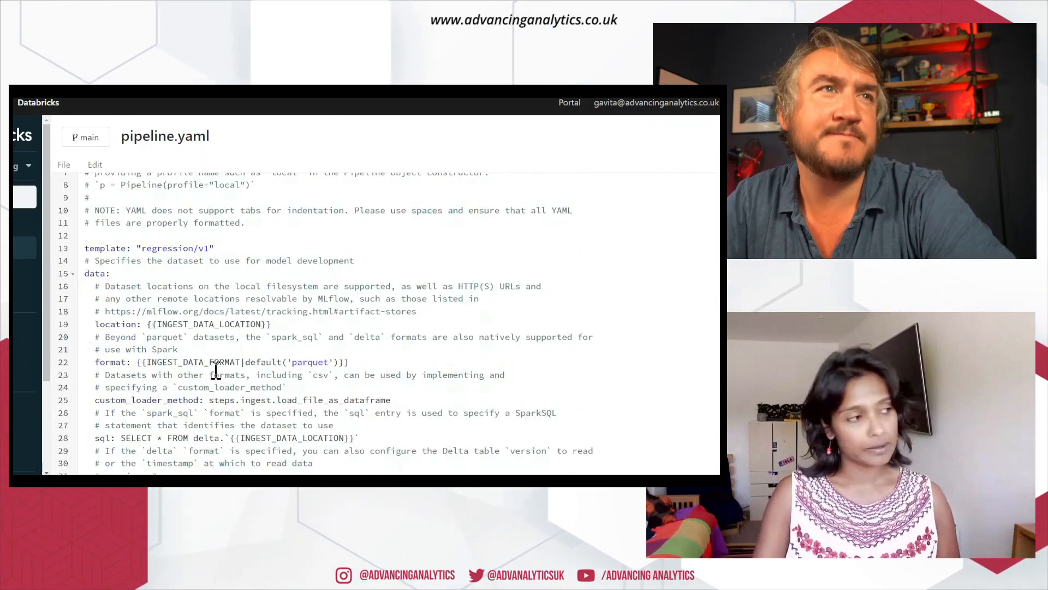
{"action": "scroll", "scroll_direction": "down", "scroll_amount": 3}
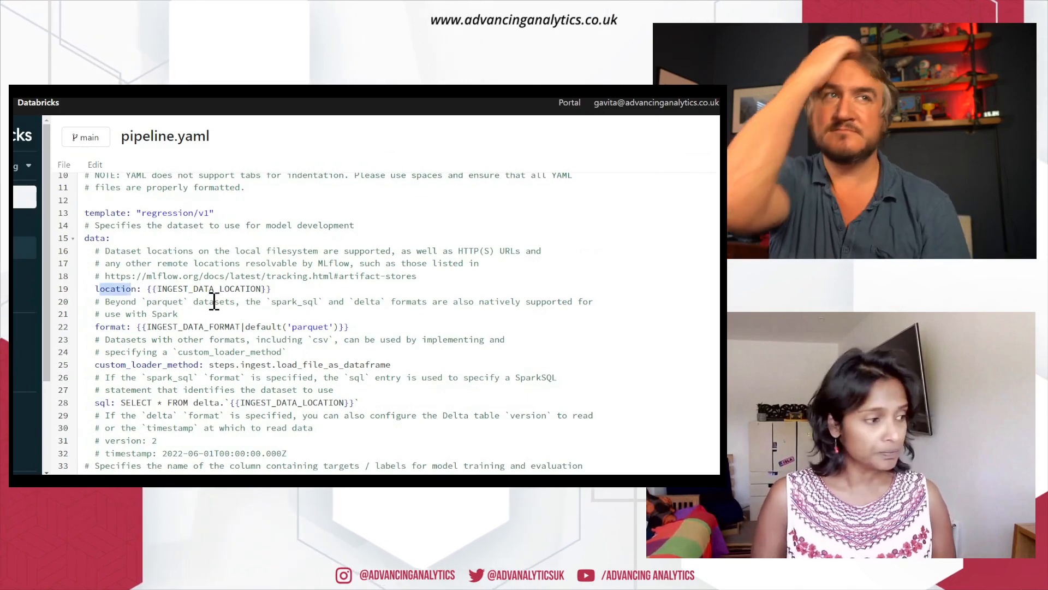
{"action": "scroll", "scroll_direction": "down", "scroll_amount": 3}
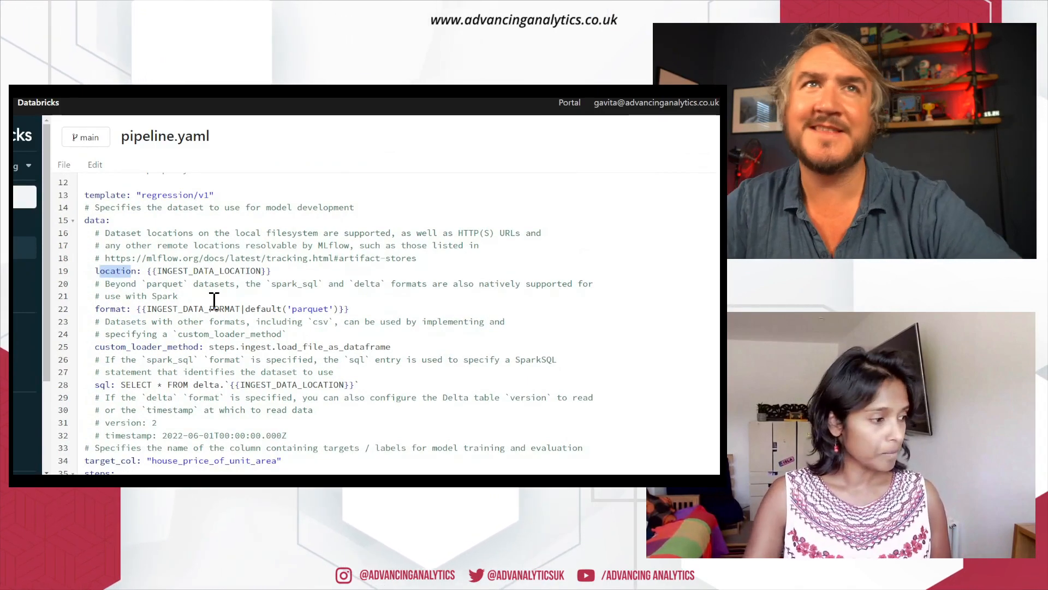
{"action": "scroll", "scroll_direction": "down", "scroll_amount": 3}
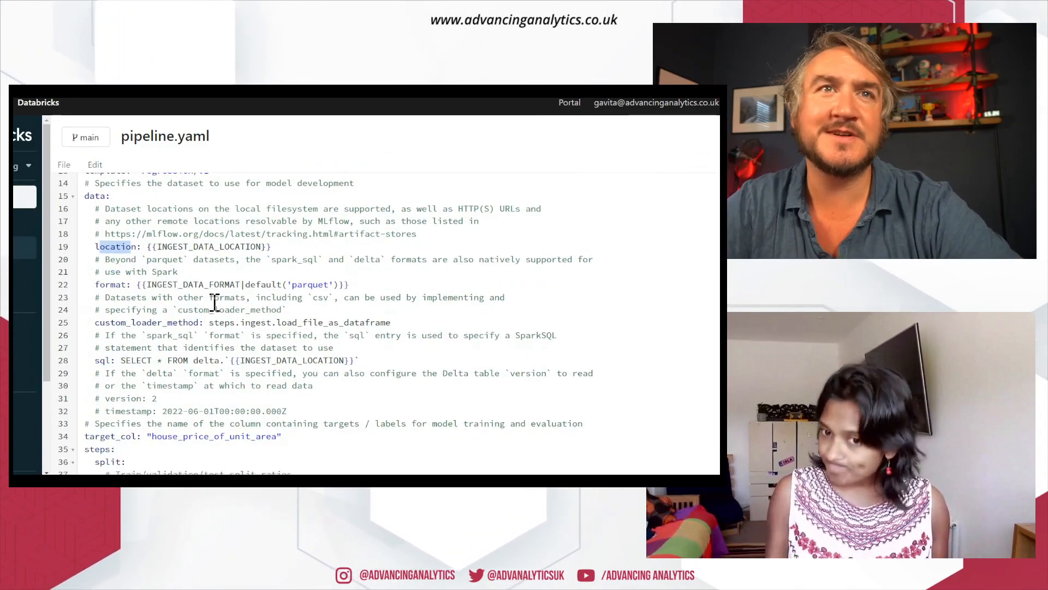
{"action": "scroll", "scroll_direction": "down", "scroll_amount": 3}
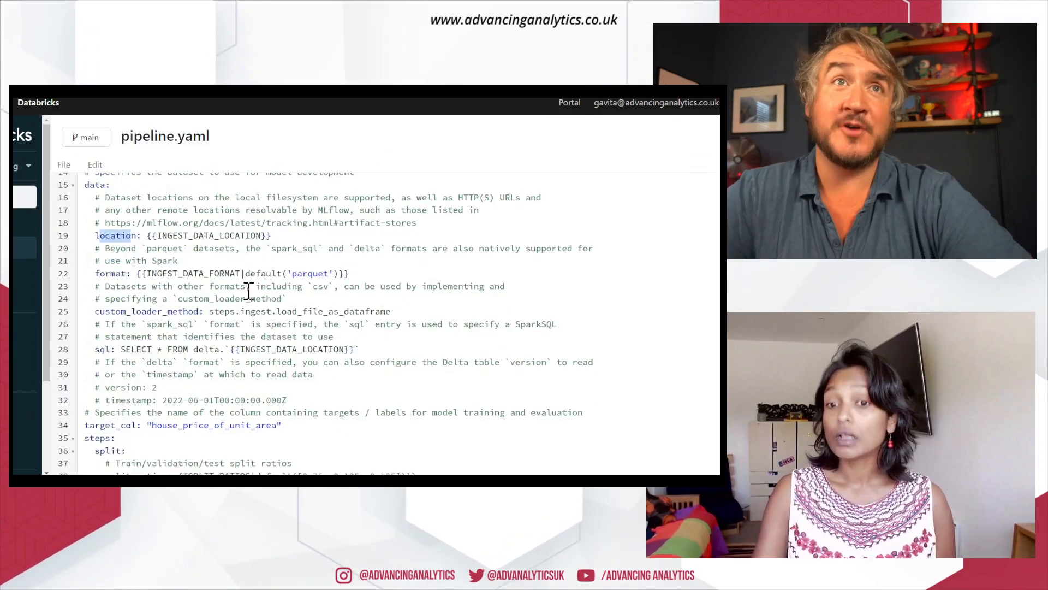
{"action": "scroll", "scroll_direction": "down", "scroll_amount": 3}
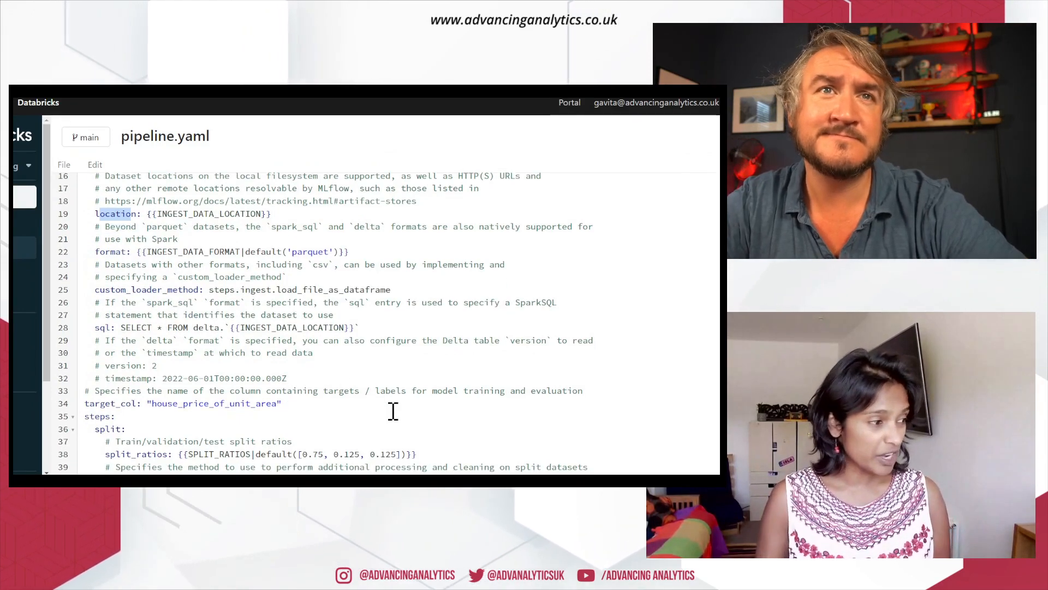
{"action": "scroll", "scroll_direction": "down", "scroll_amount": 3}
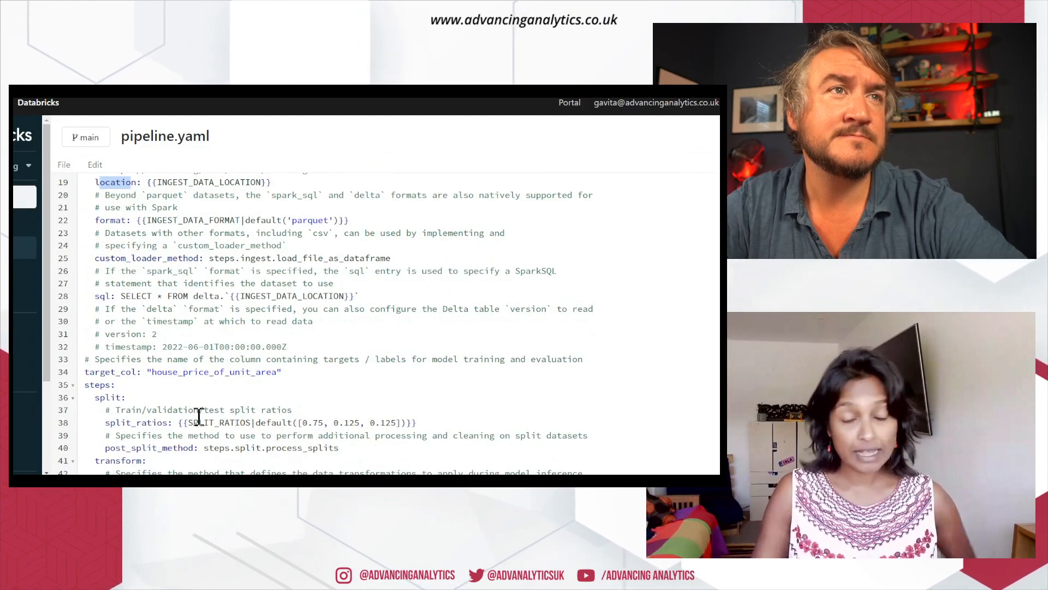
{"action": "scroll", "scroll_direction": "down", "scroll_amount": 3}
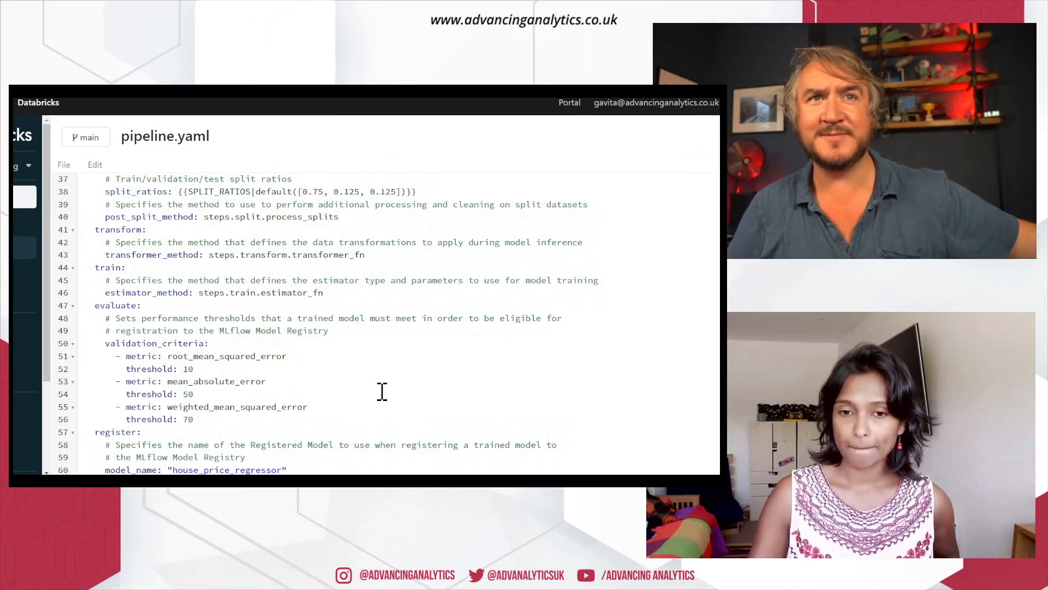
{"action": "mouse_move", "coordinate": [443, 444]}
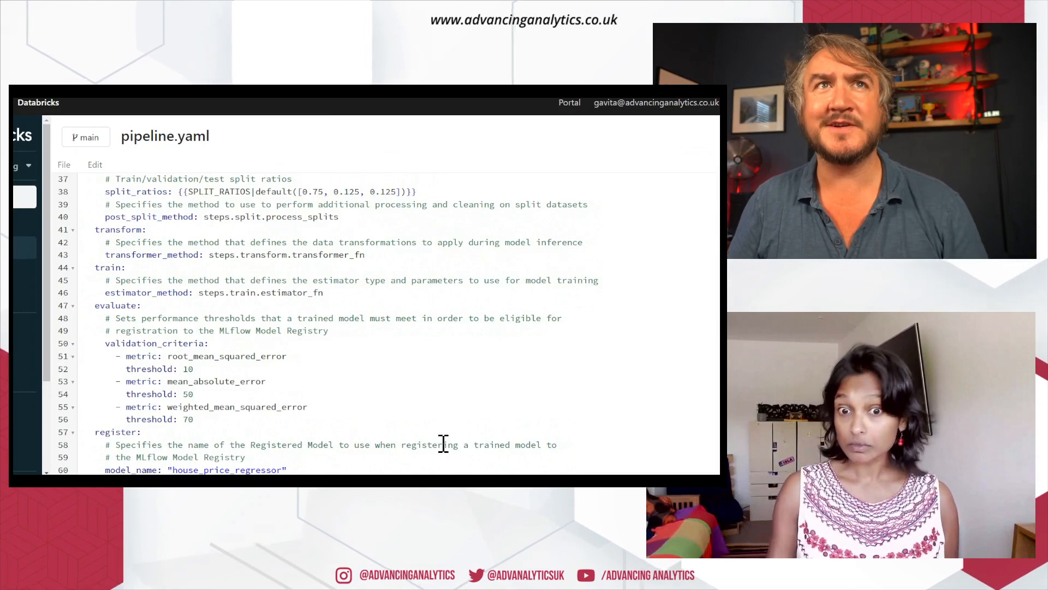